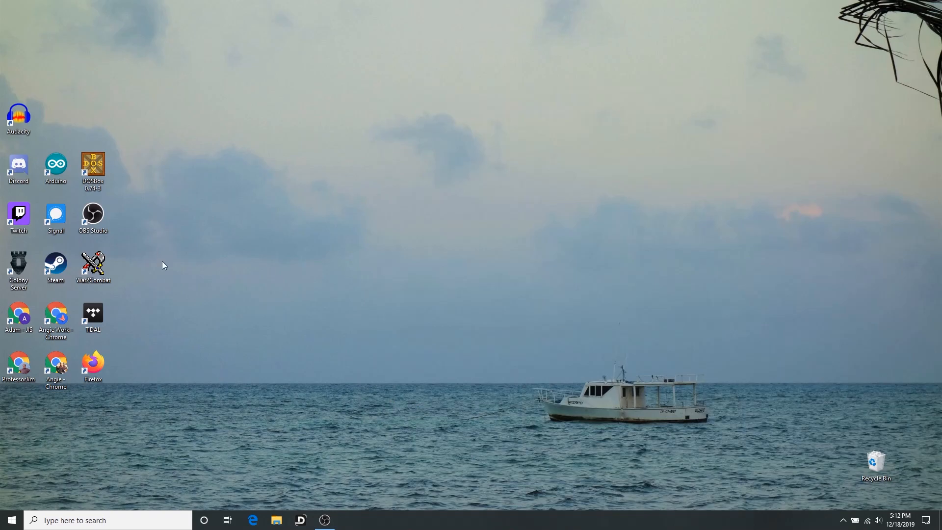
mouse_move(167, 262)
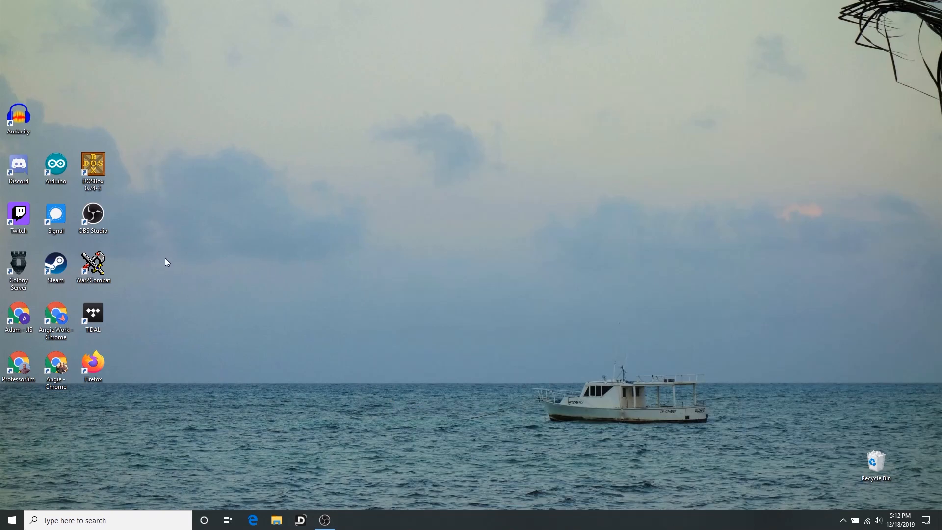
mouse_move(172, 276)
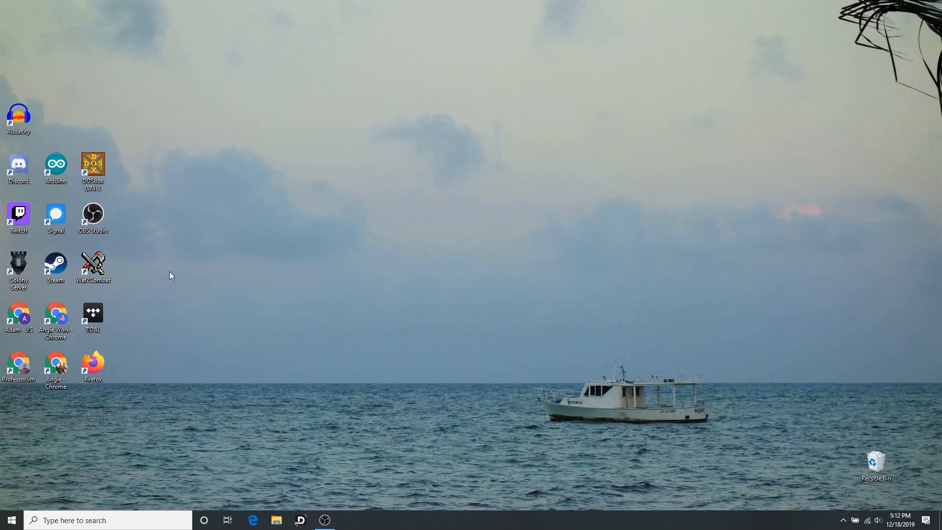
mouse_move(185, 274)
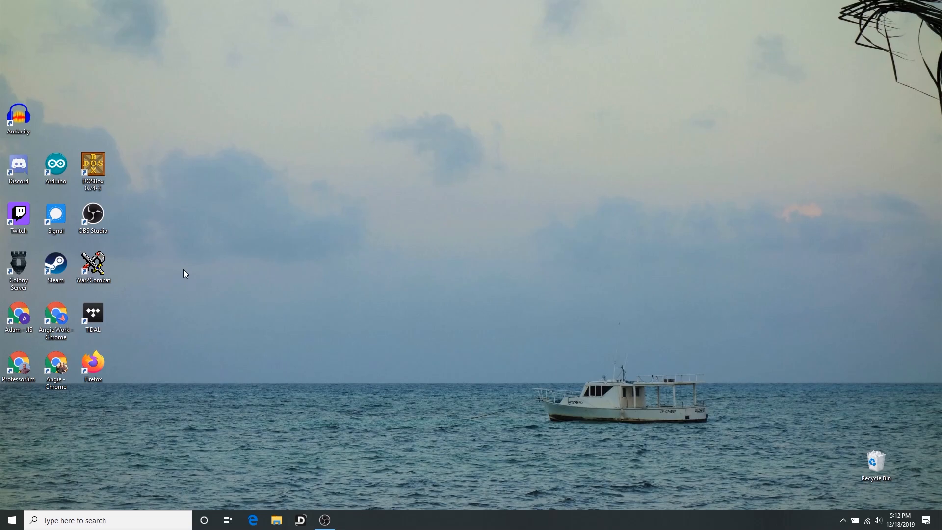
Search the GOG store for 'warcr' to list the three matching Warcraft games
click(92, 264)
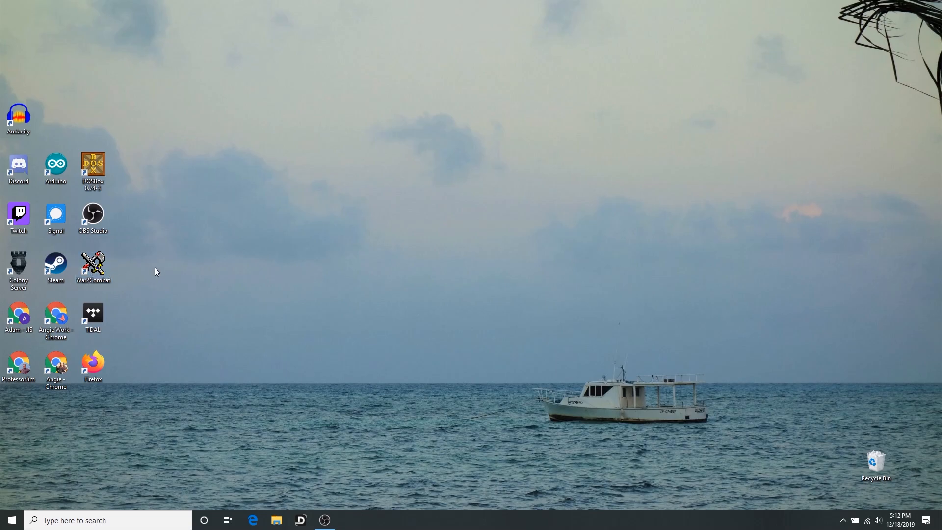
mouse_move(252, 402)
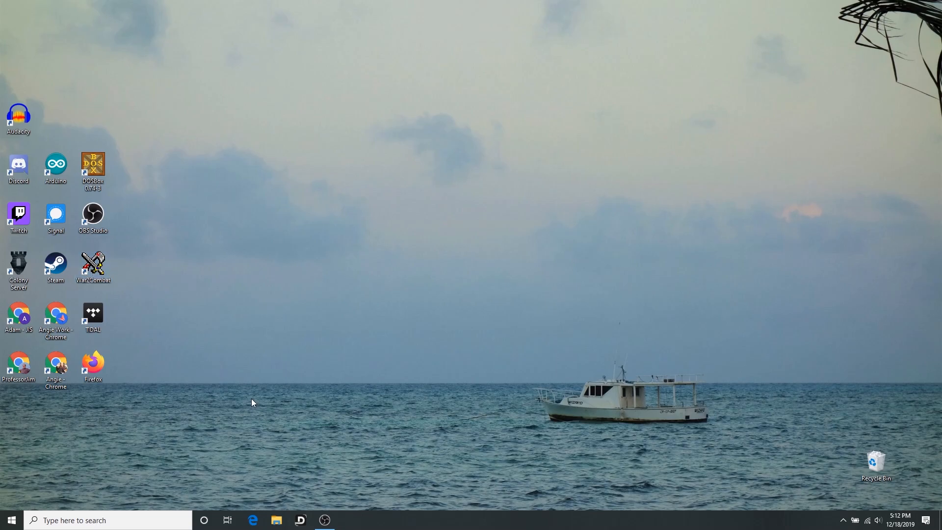
mouse_move(124, 328)
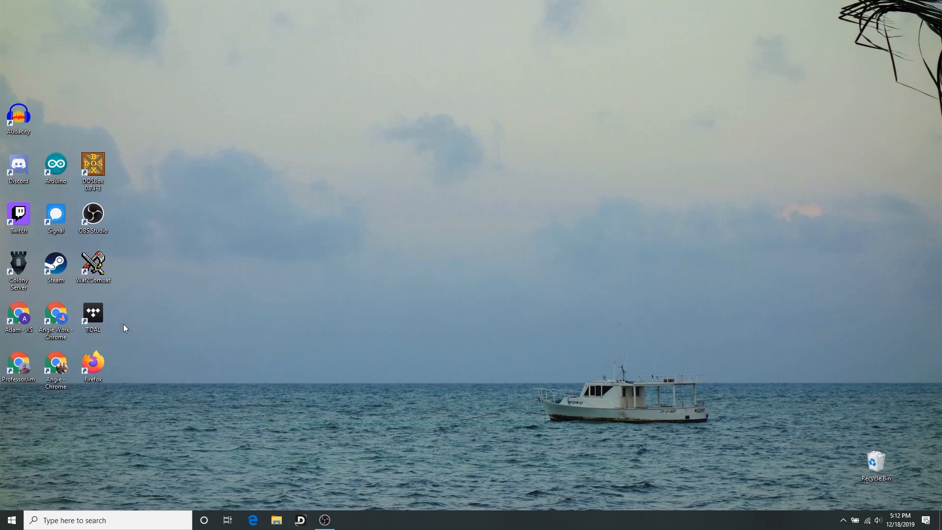
mouse_move(93, 261)
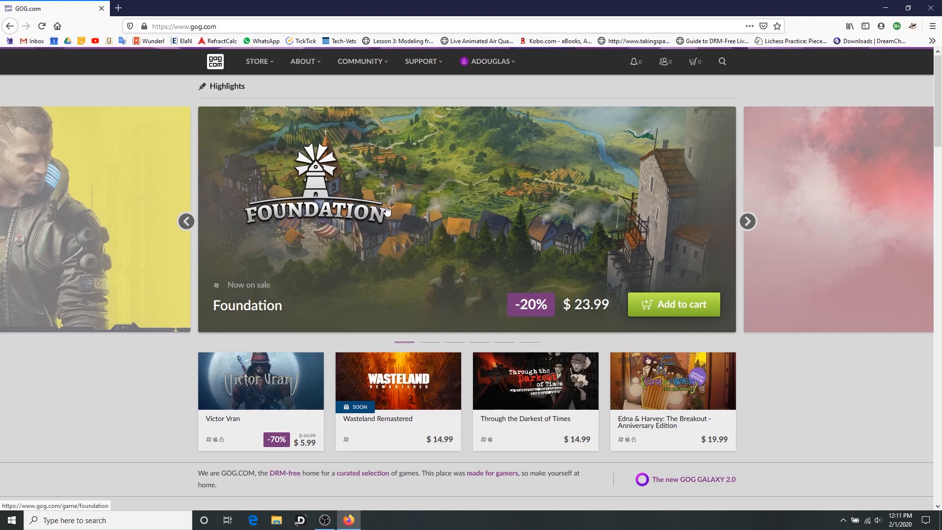
mouse_move(371, 162)
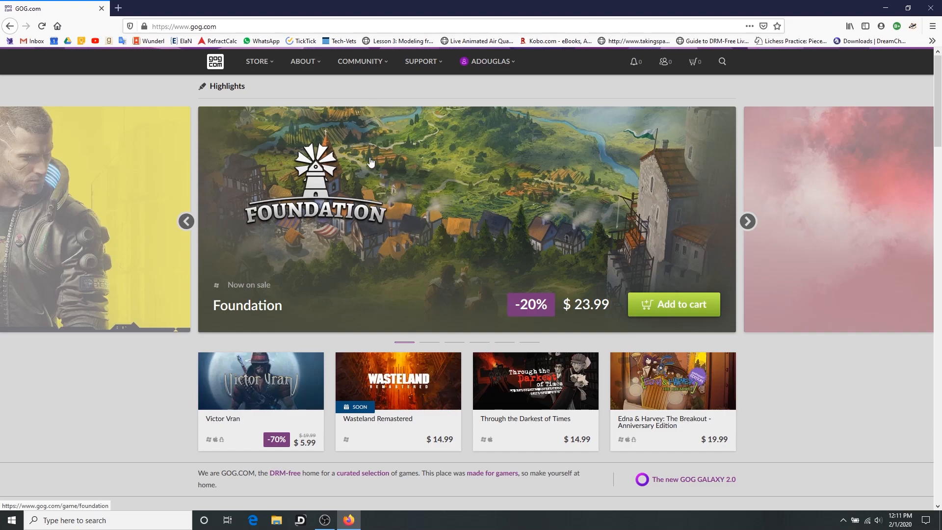
mouse_move(218, 178)
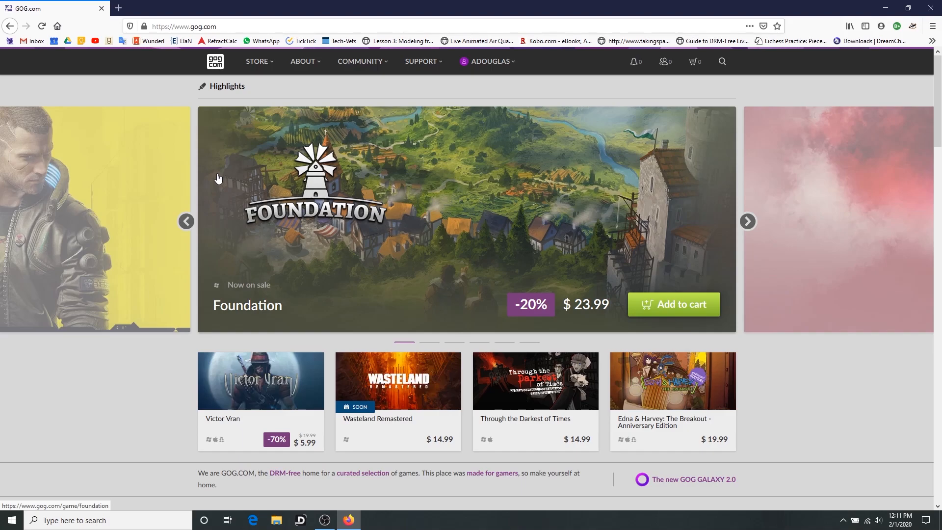
mouse_move(220, 196)
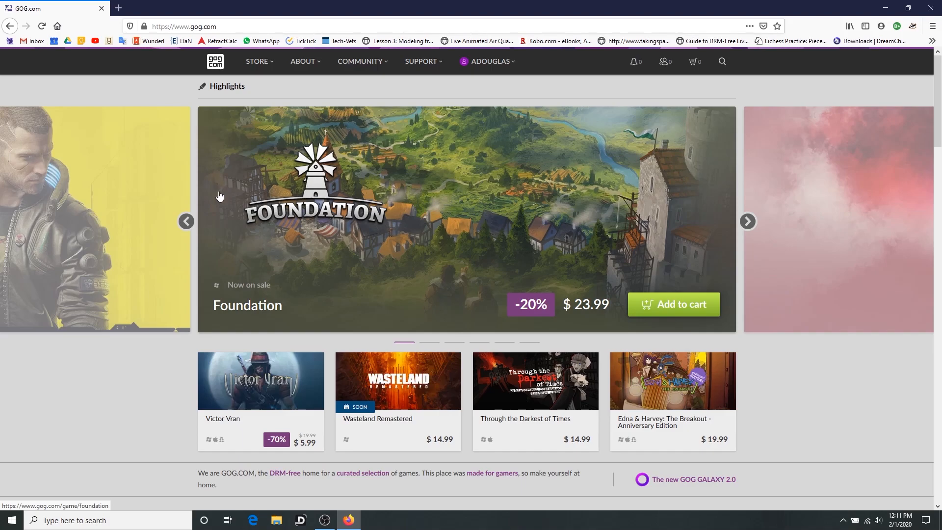
mouse_move(311, 488)
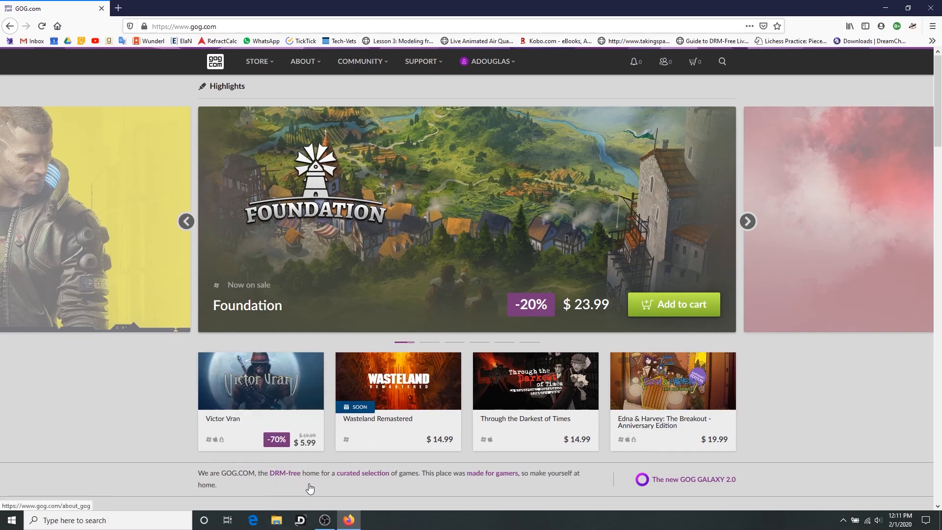
click(747, 221)
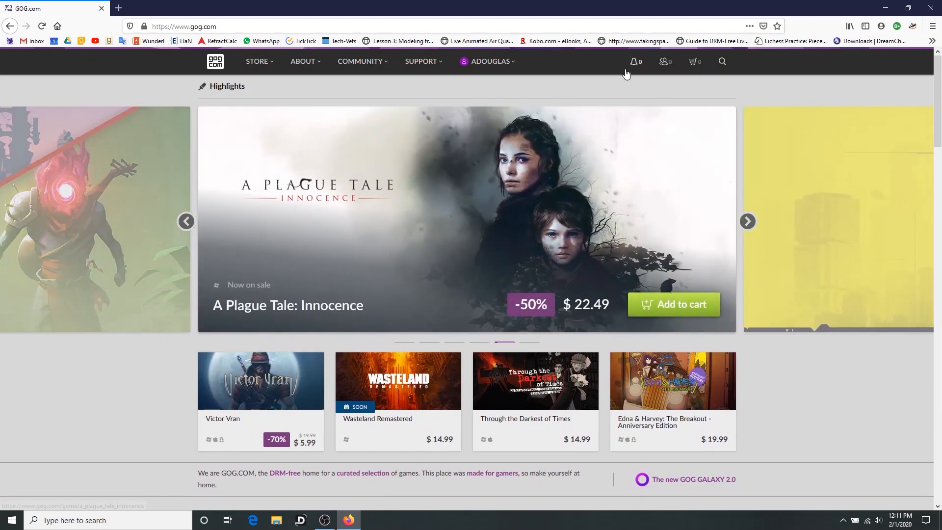
click(721, 61)
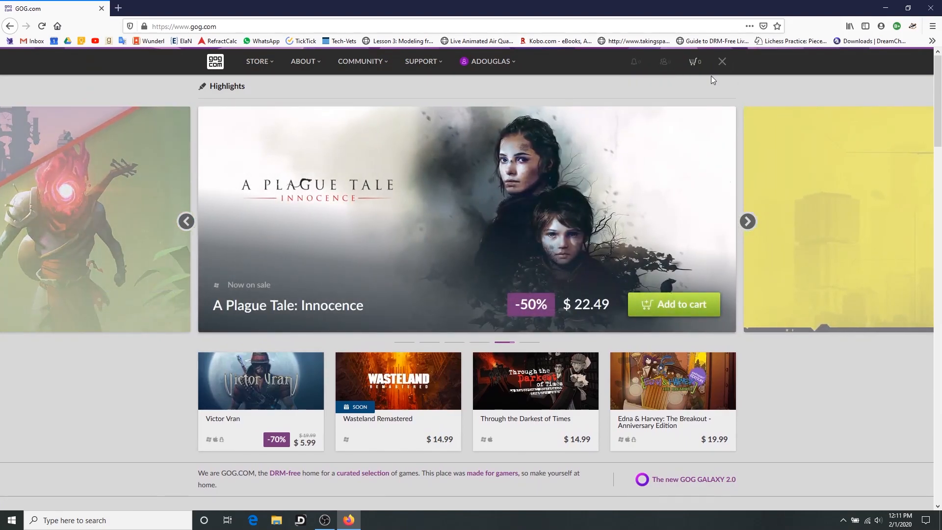
text(warcr)
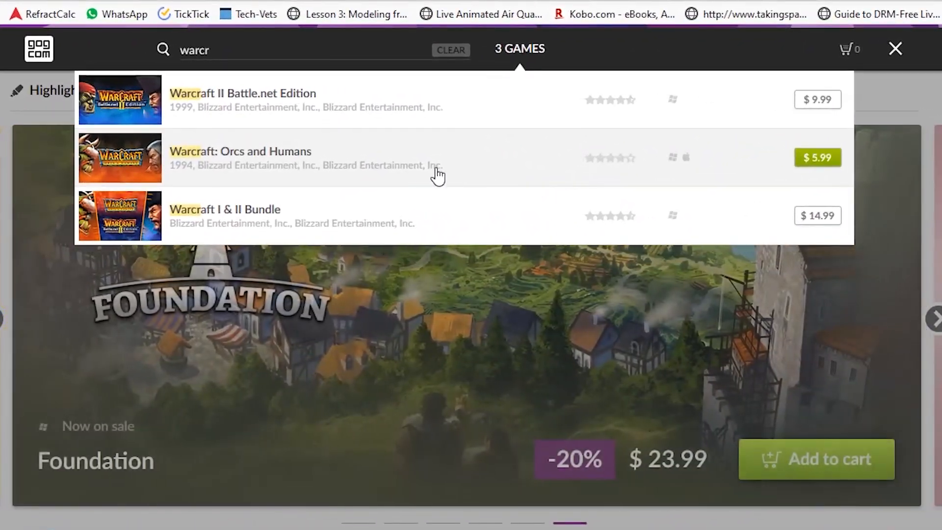
mouse_move(294, 99)
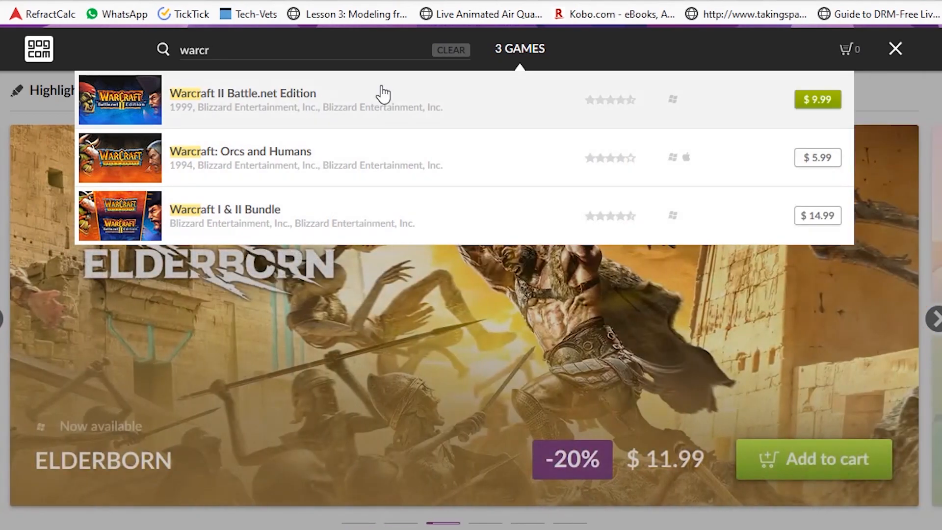
click(242, 99)
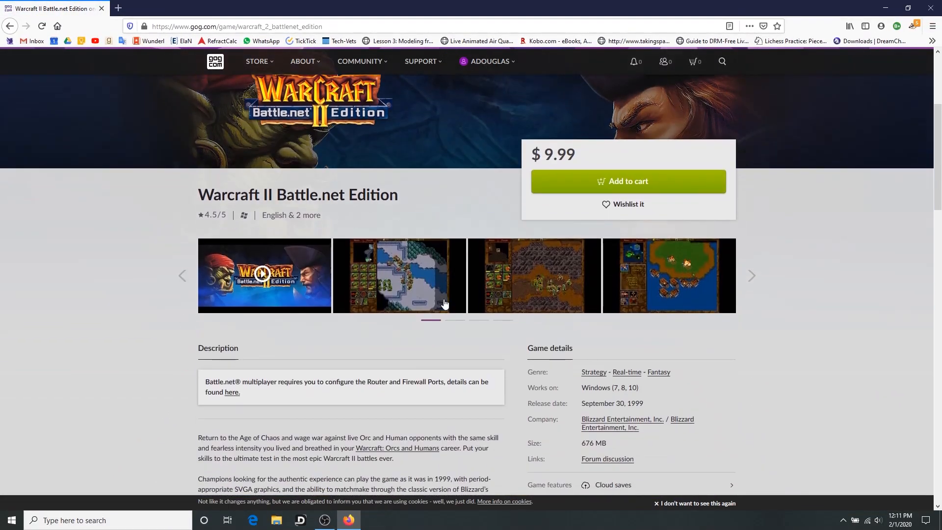
scroll(down, 3)
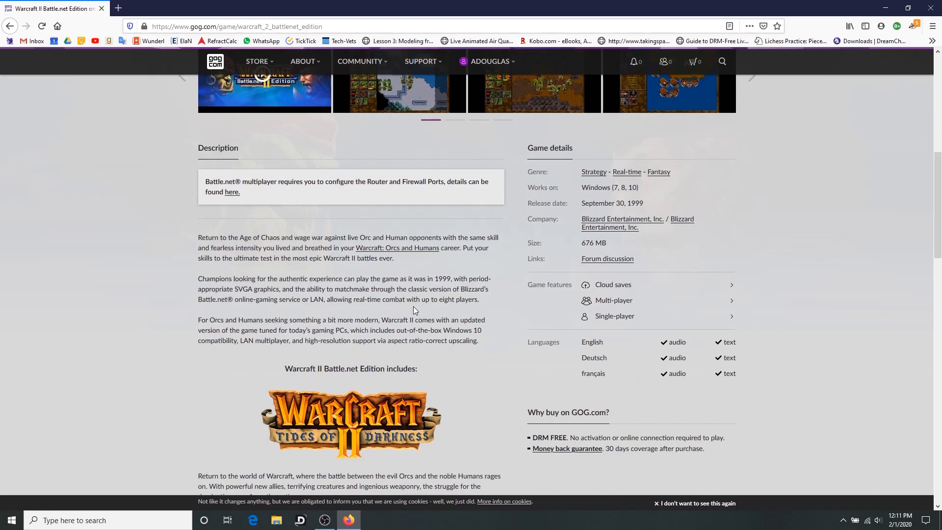
scroll(down, 3)
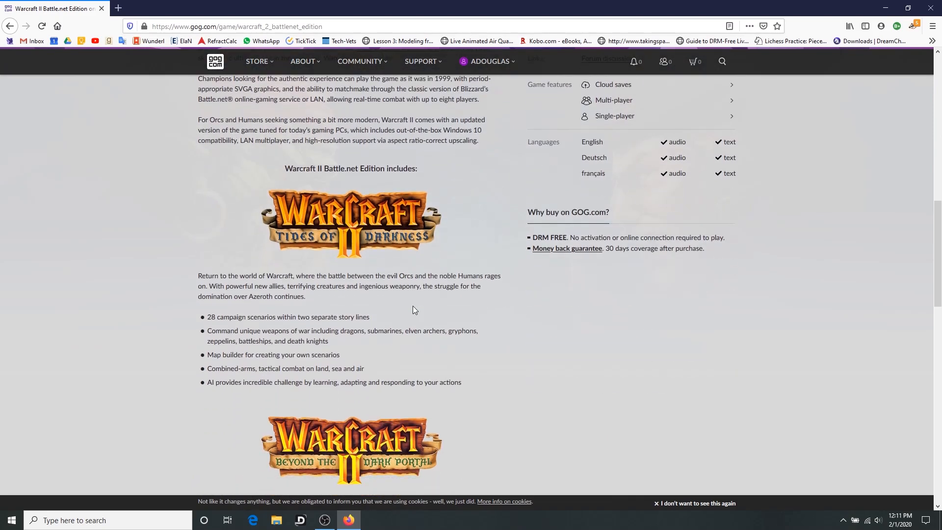
mouse_move(382, 310)
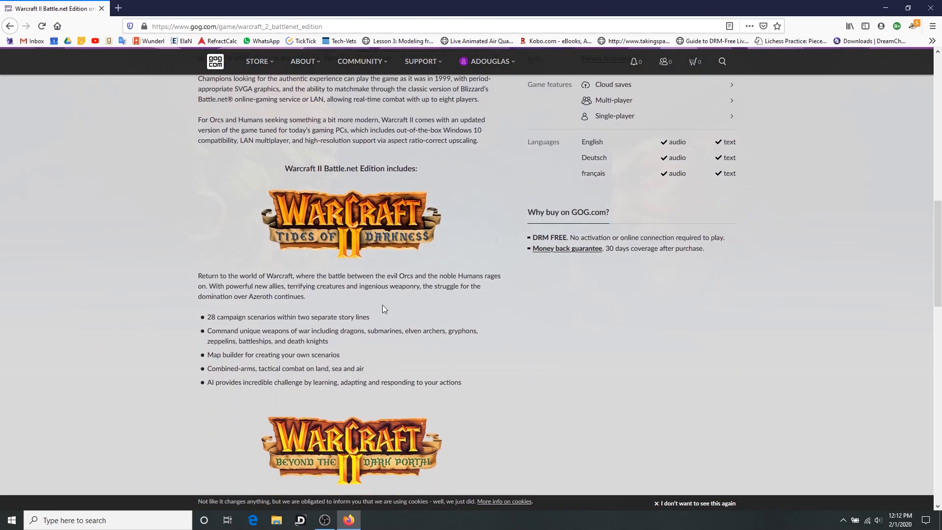
mouse_move(379, 260)
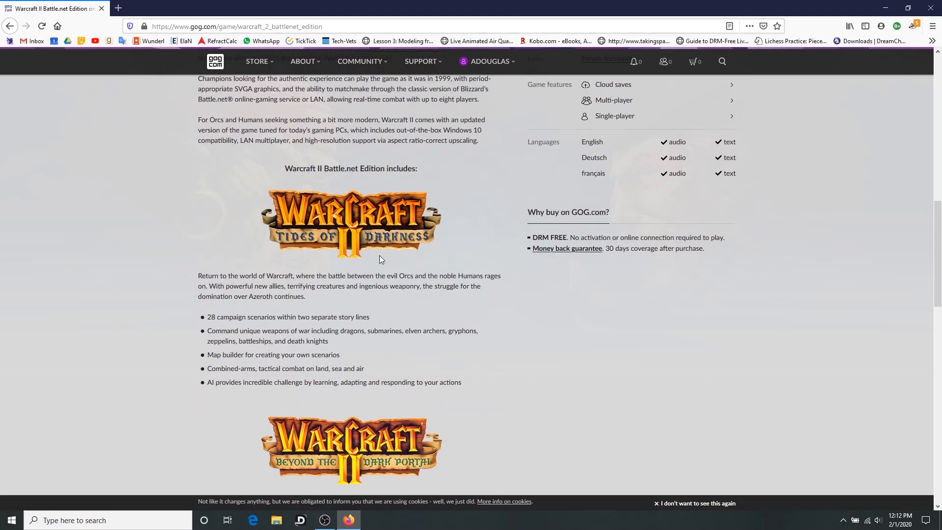
scroll(down, 3)
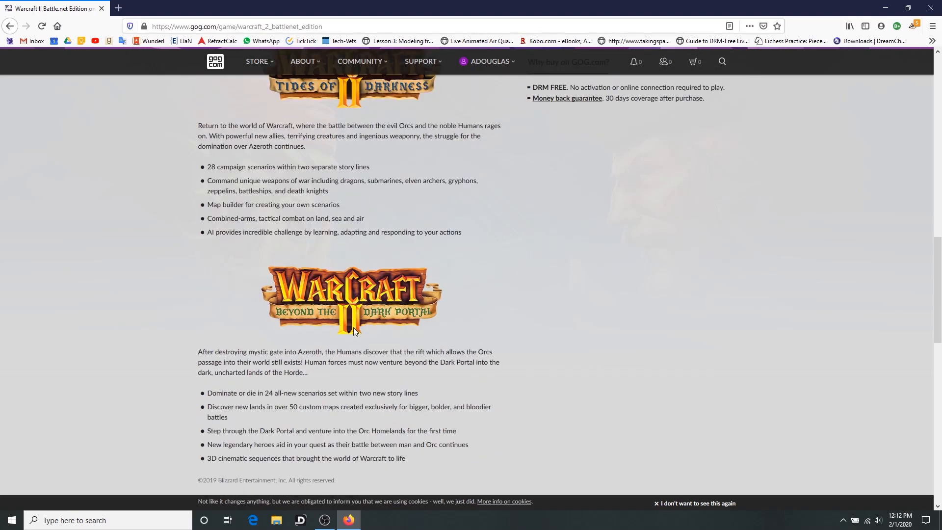
scroll(down, 3)
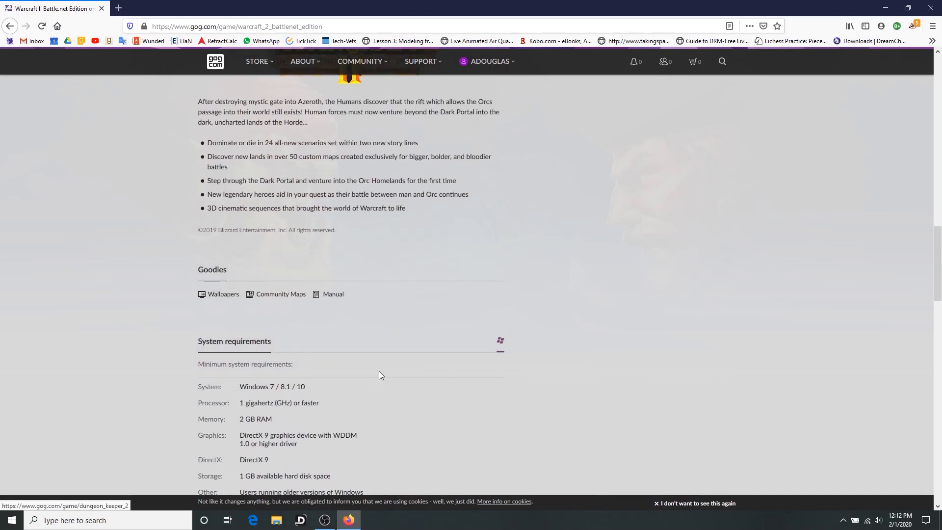
scroll(up, 3)
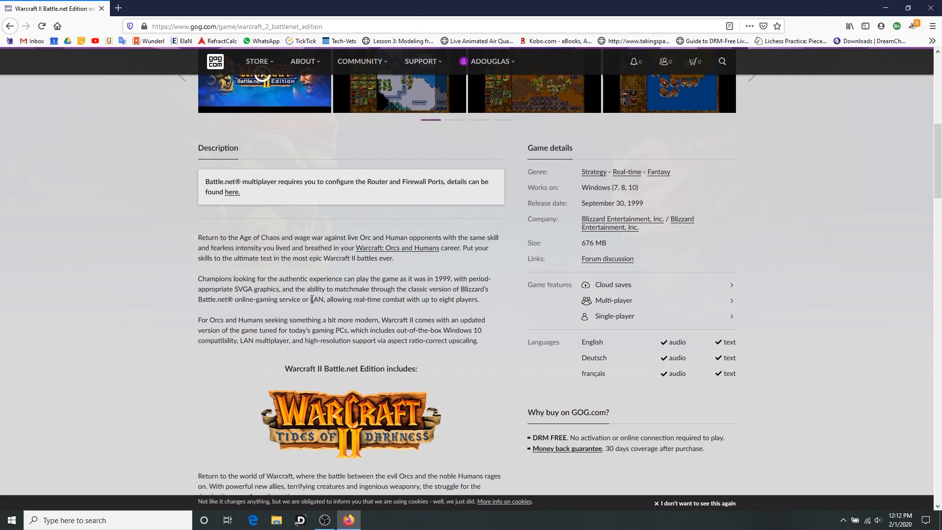
mouse_move(314, 298)
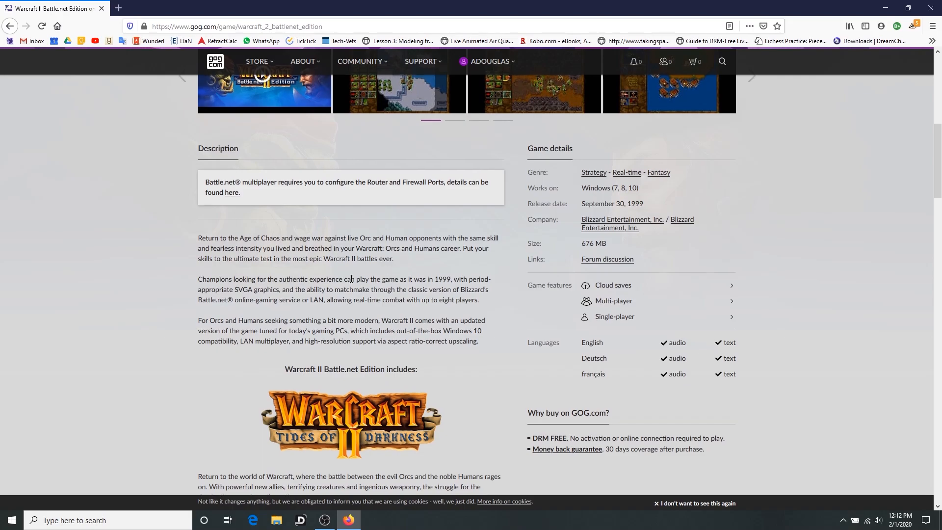
scroll(down, 3)
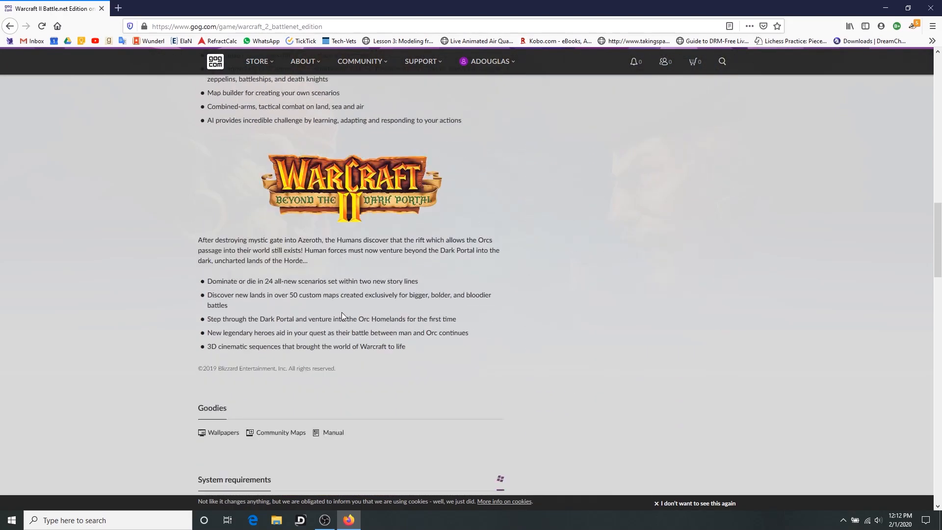
scroll(down, 3)
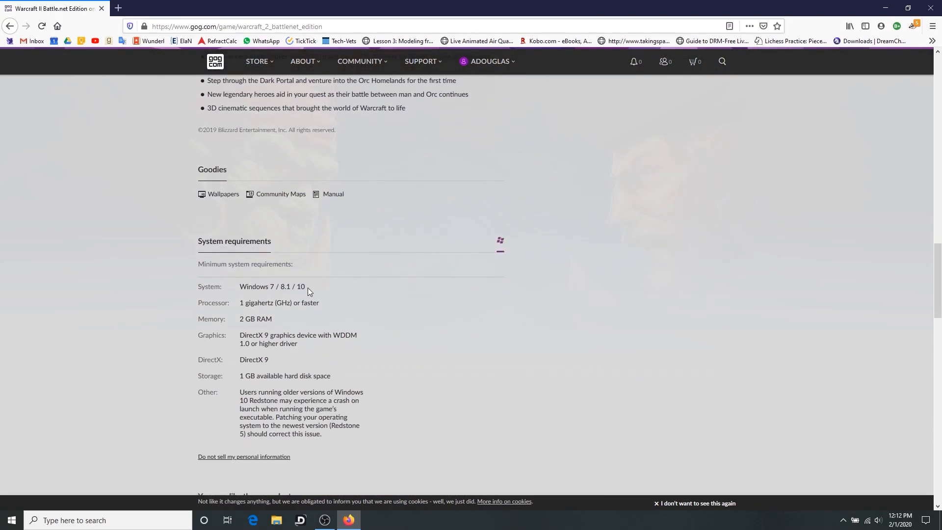
mouse_move(303, 325)
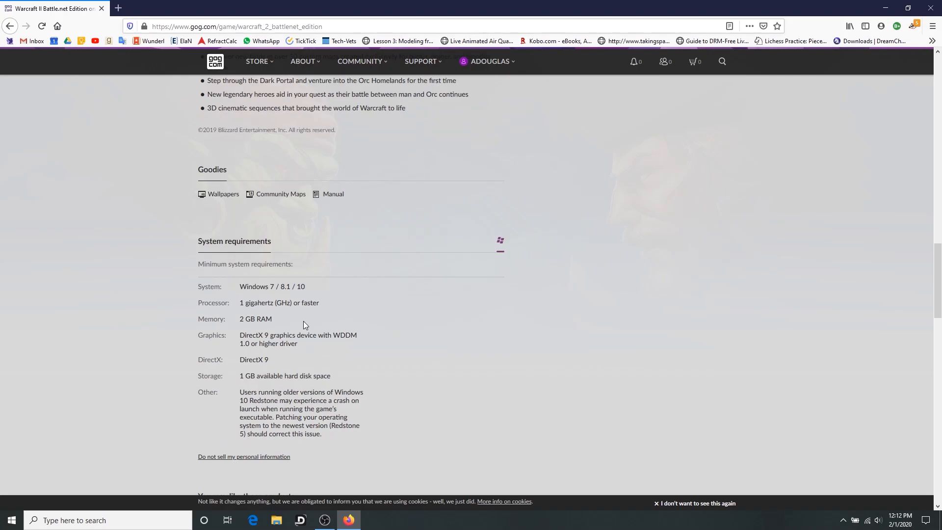
scroll(down, 3)
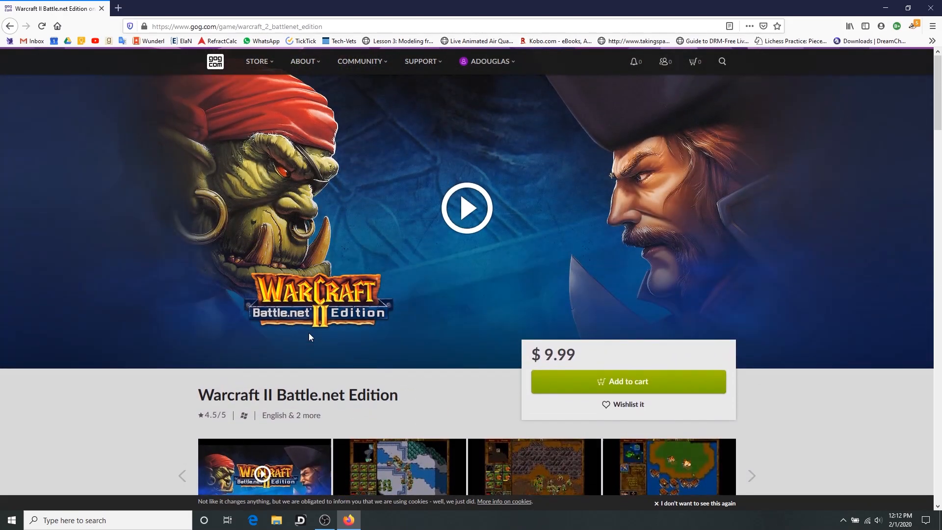
mouse_move(333, 338)
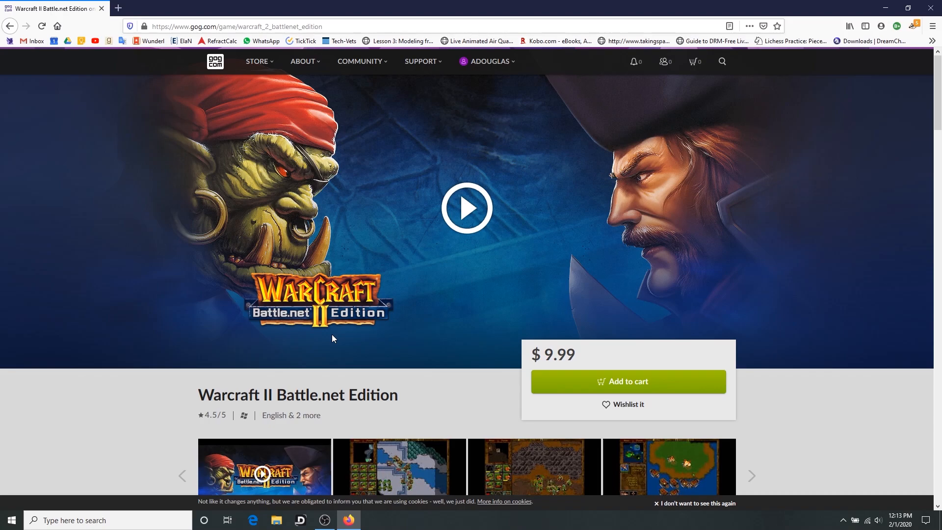
mouse_move(317, 285)
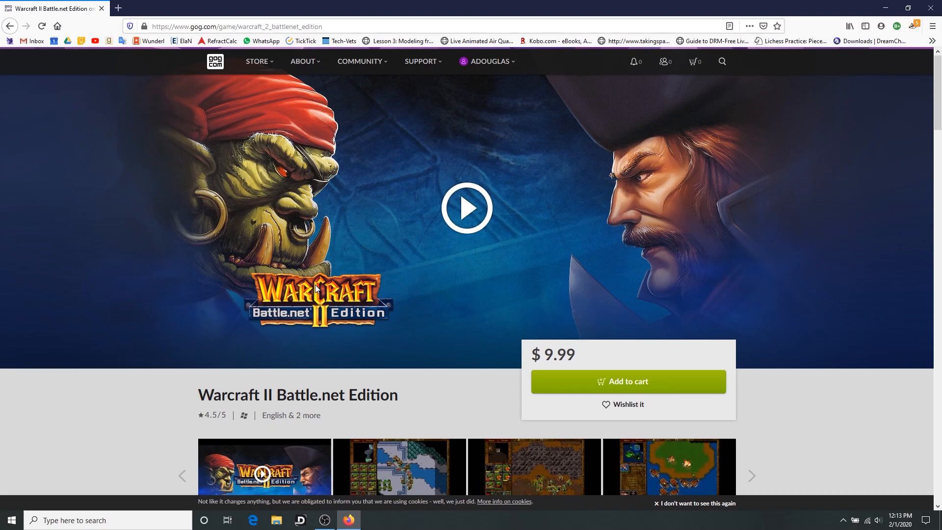
mouse_move(344, 330)
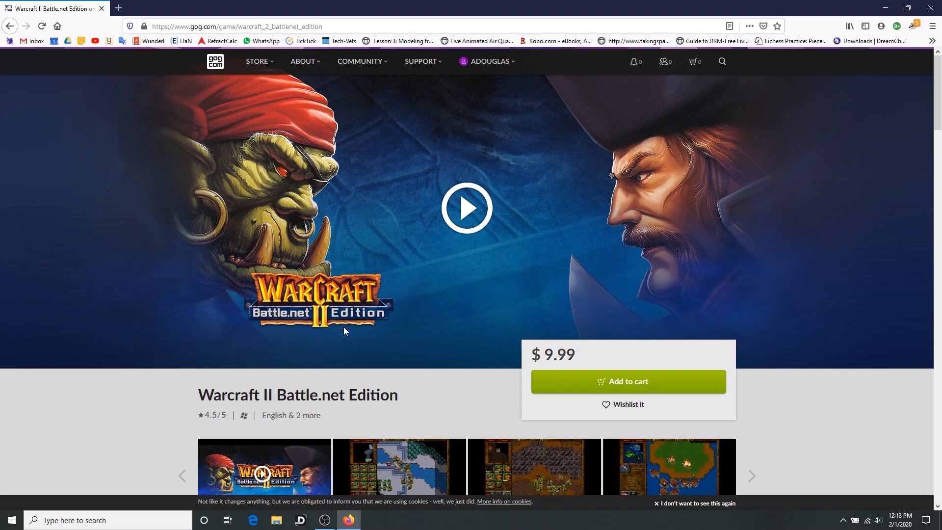
mouse_move(359, 335)
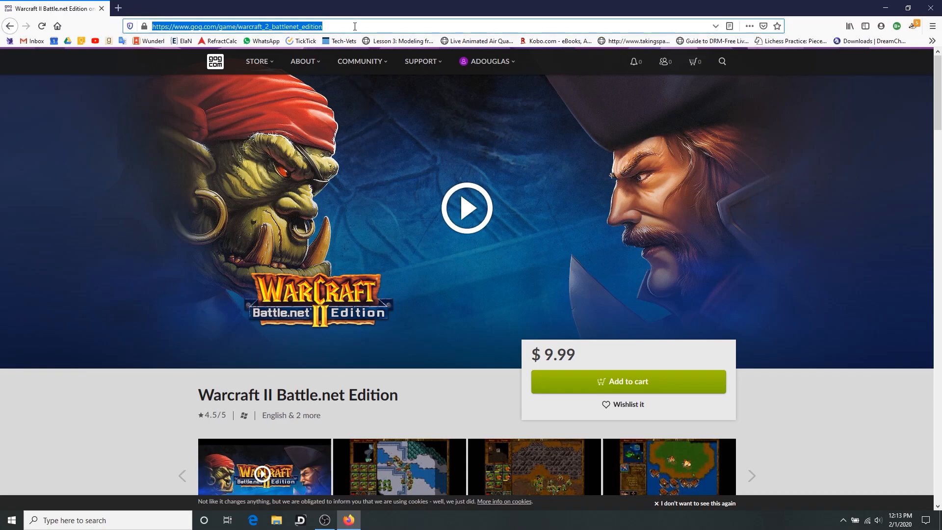
Search DuckDuckGo for 'war2combat download' and go to War2.ru's free Warcraft 2 download result
text(wa)
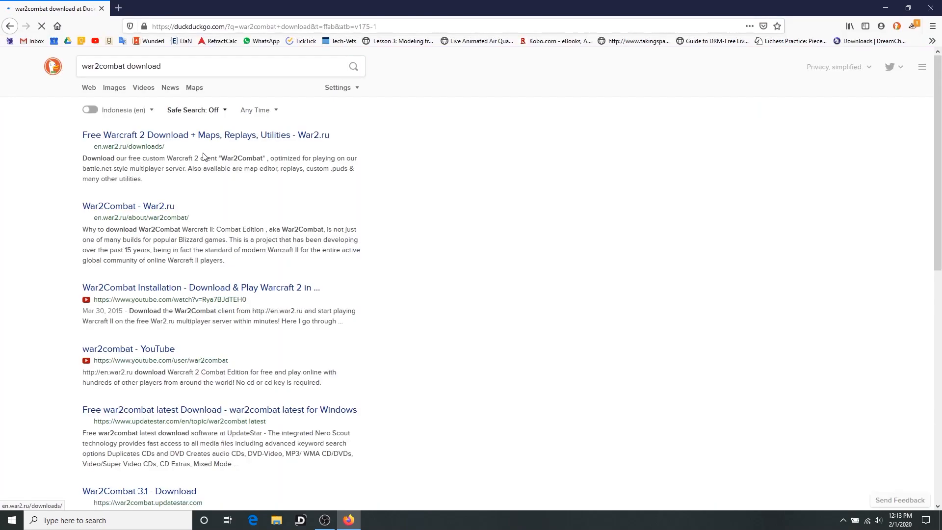
click(205, 135)
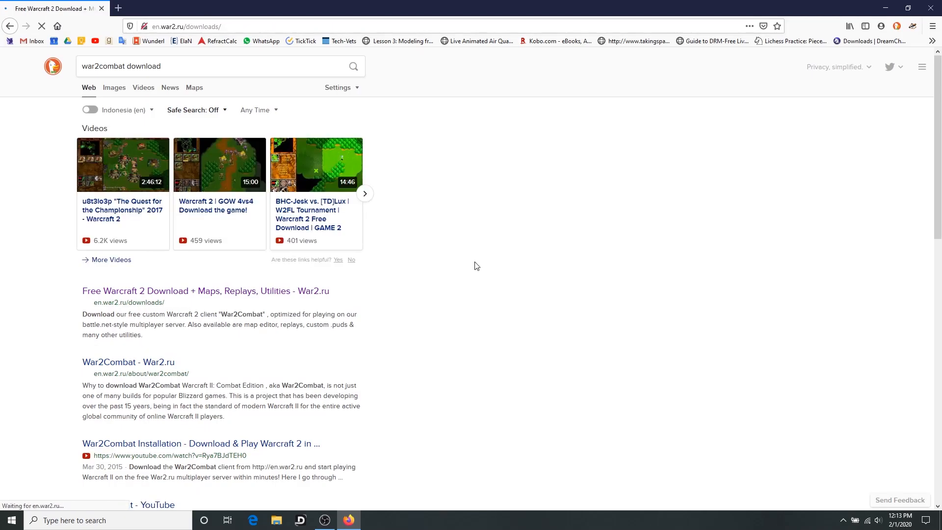
click(206, 291)
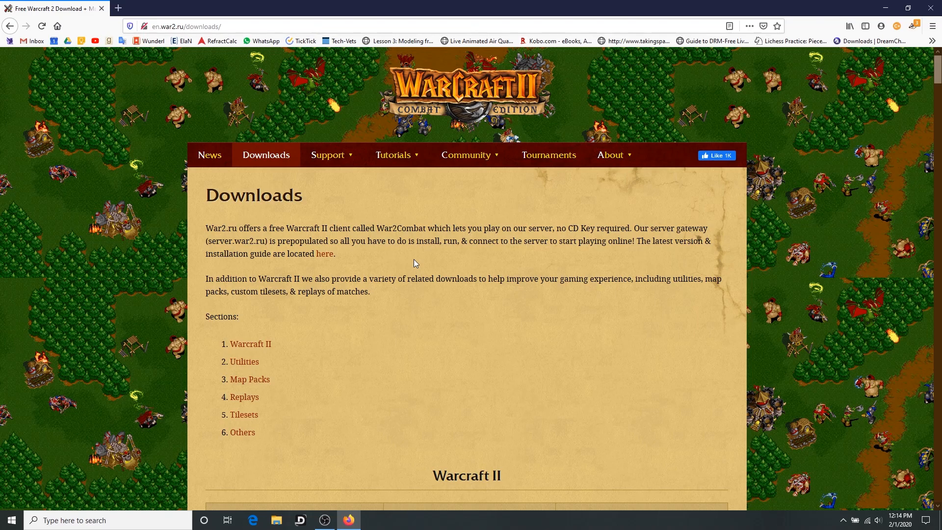
Scroll down through the War2.ru Downloads page to see the client and download sections
scroll(down, 3)
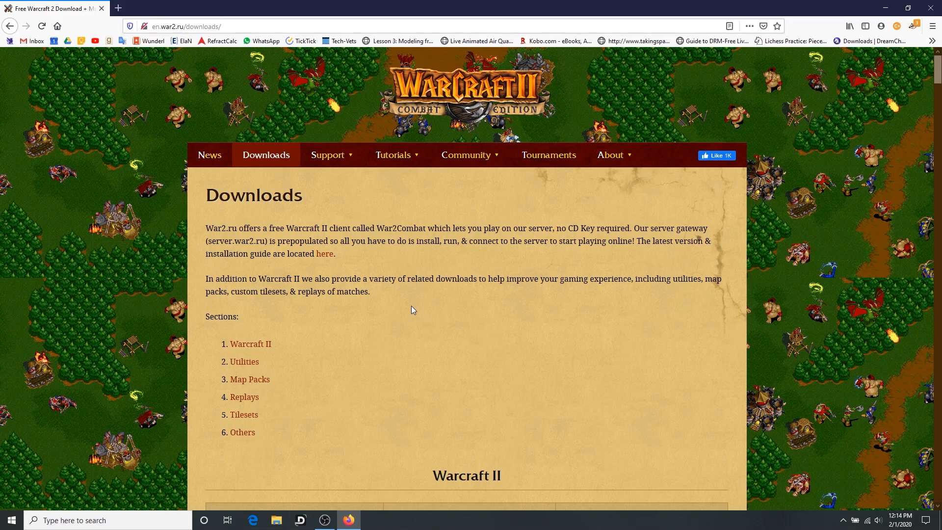
mouse_move(434, 292)
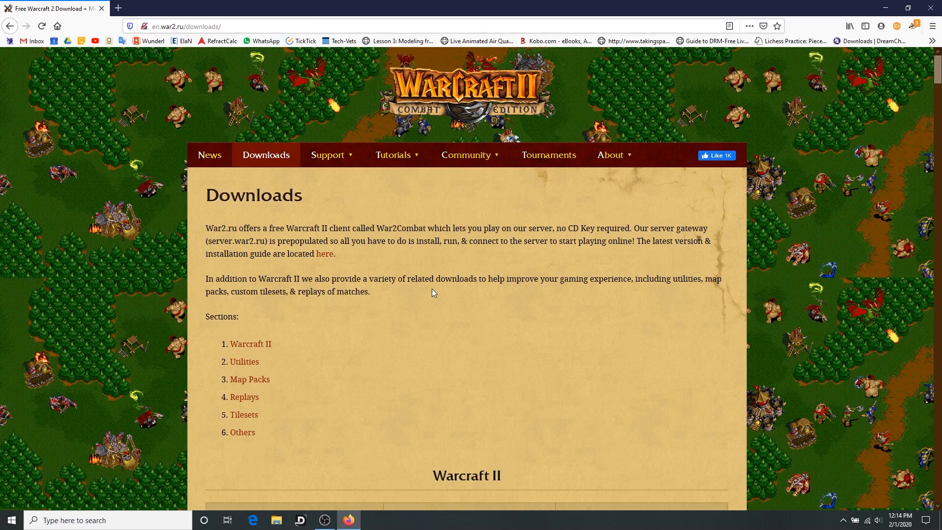
mouse_move(408, 271)
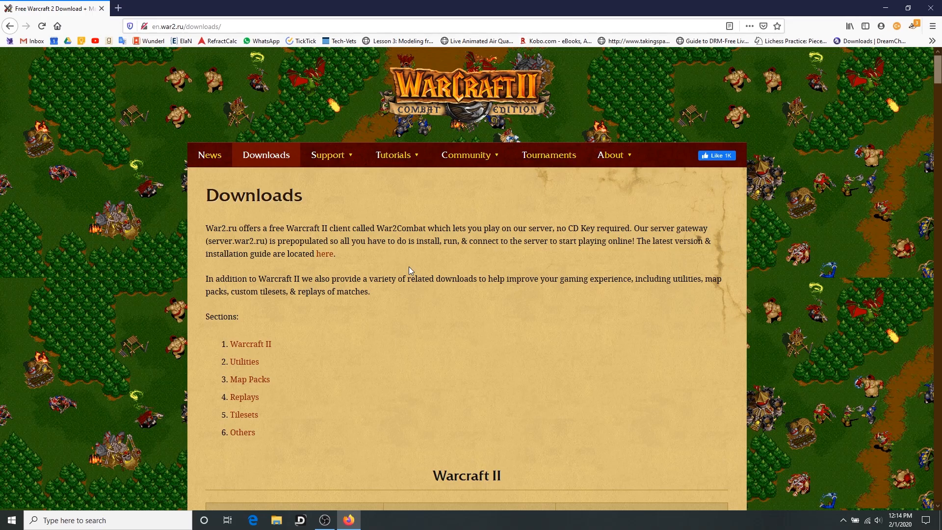
scroll(down, 3)
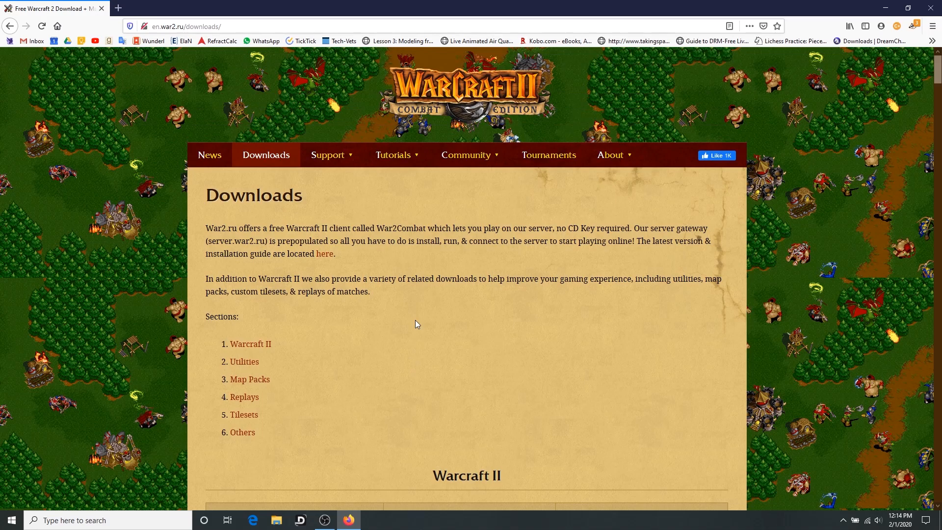
mouse_move(421, 314)
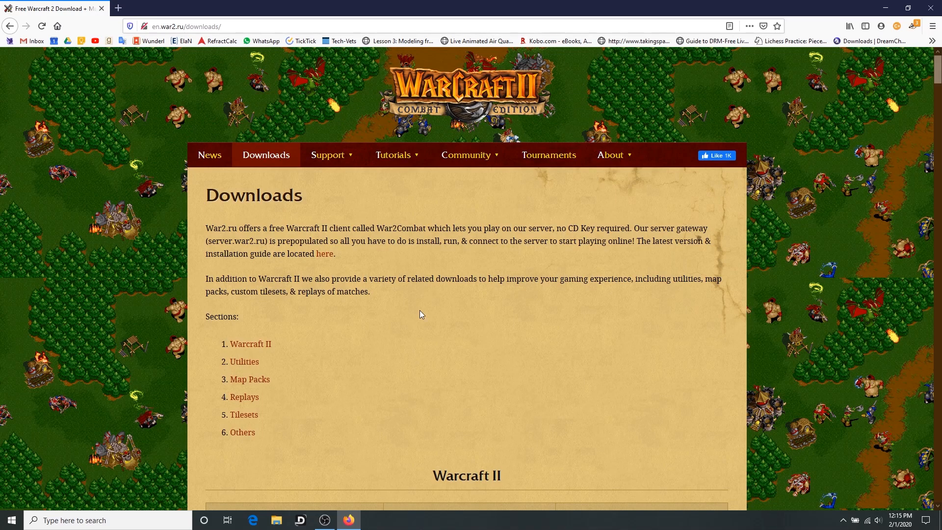
scroll(down, 3)
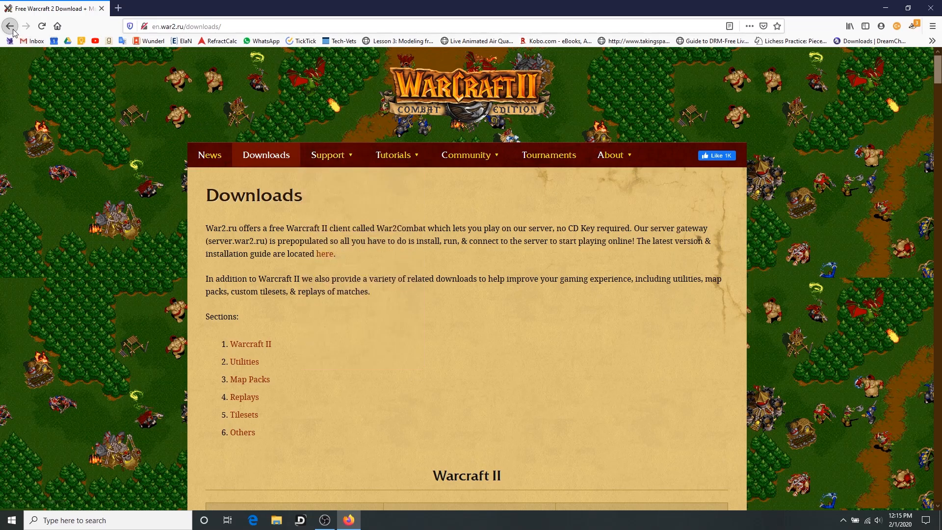
mouse_move(28, 67)
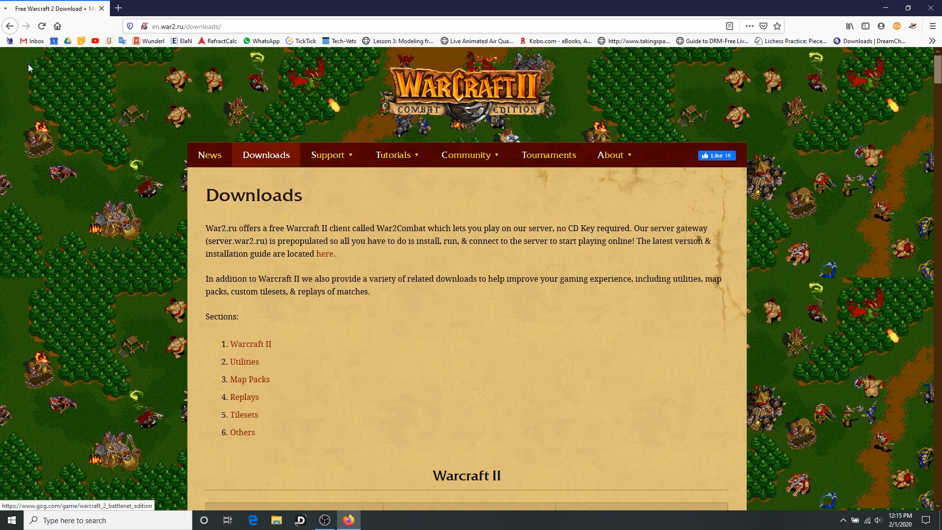
Return to the Warcraft II Battle.net Edition product page and look over its description
click(325, 253)
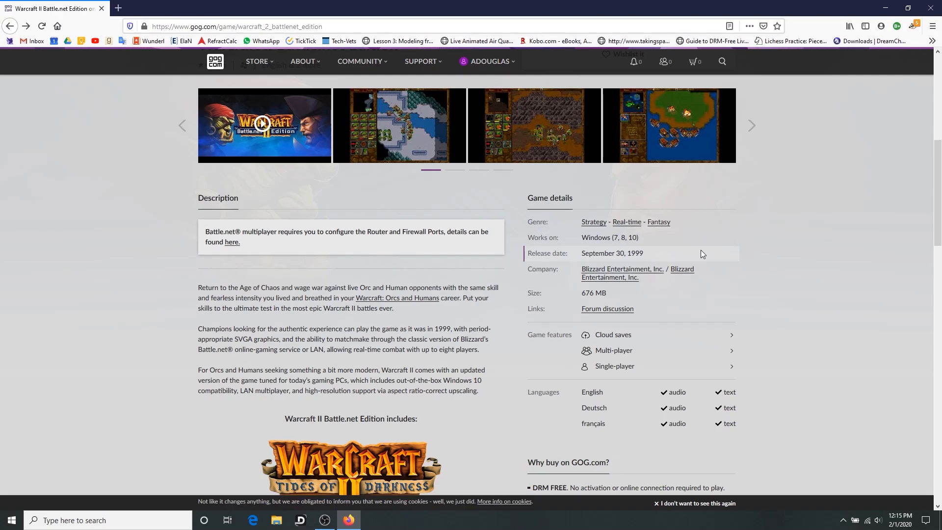
scroll(up, 3)
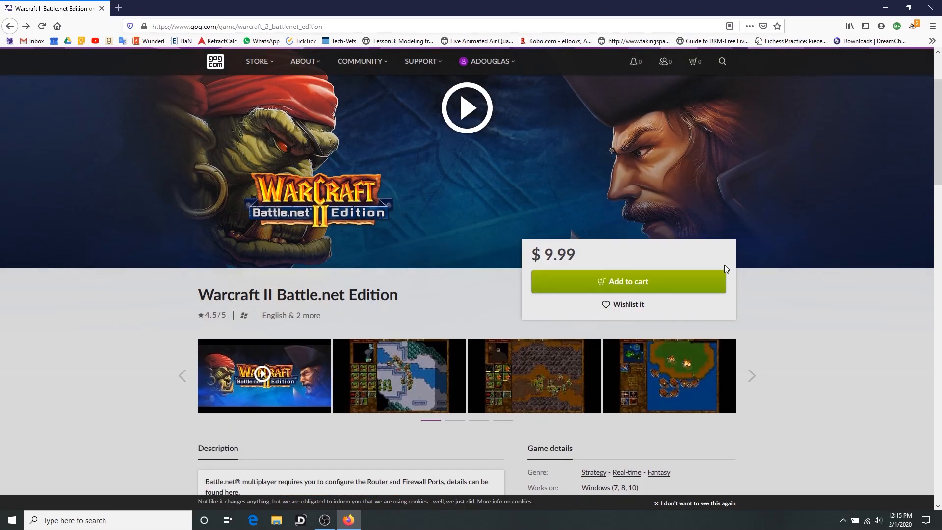
mouse_move(721, 264)
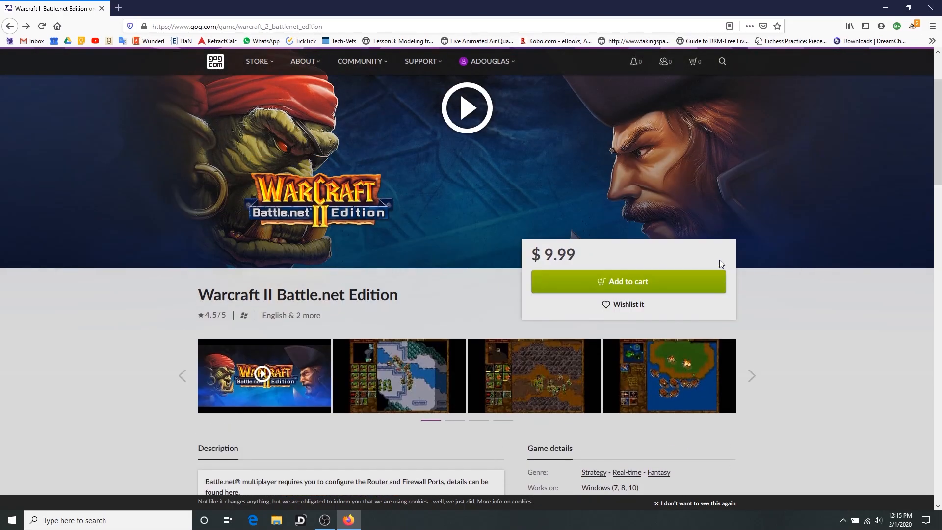
mouse_move(568, 257)
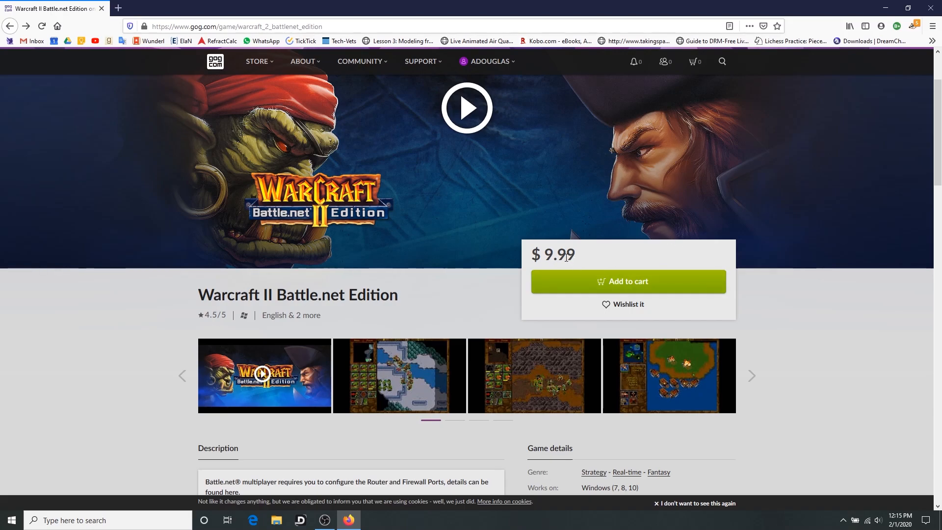
mouse_move(461, 259)
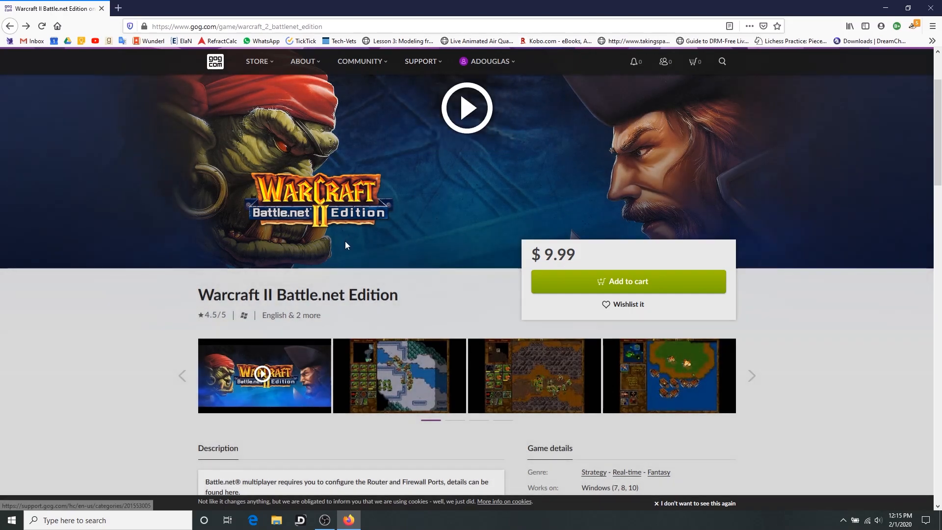
scroll(down, 3)
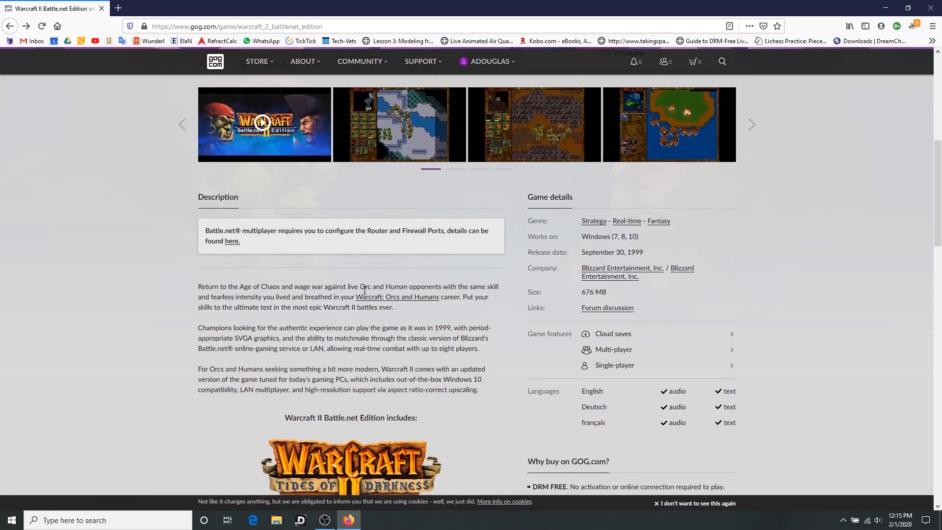
scroll(up, 3)
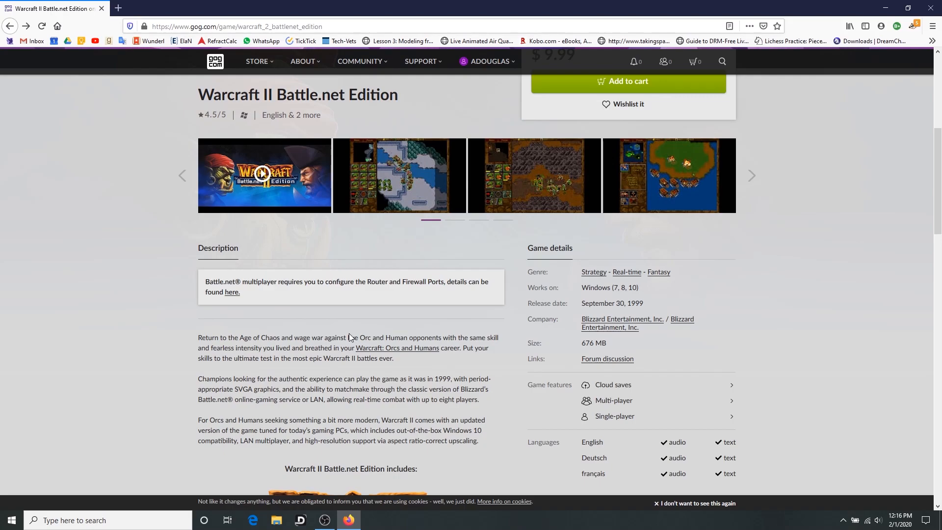
mouse_move(348, 335)
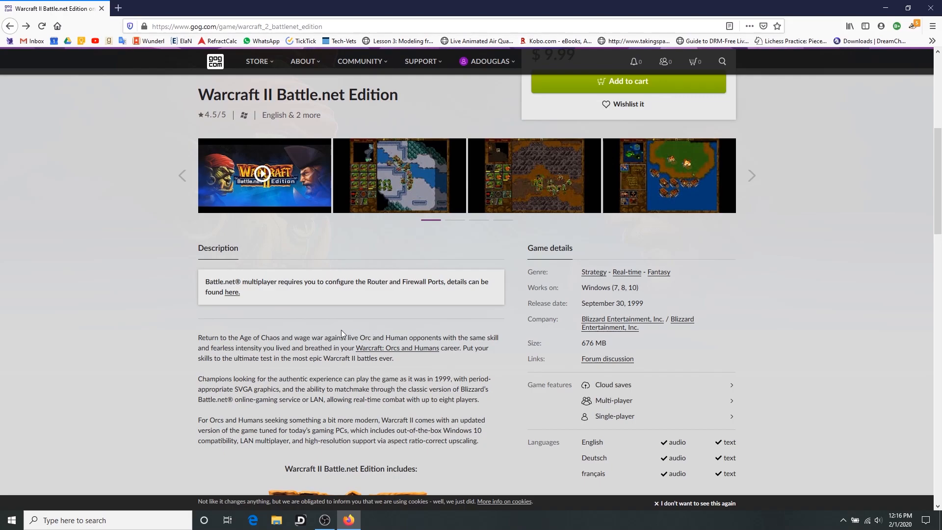
mouse_move(308, 372)
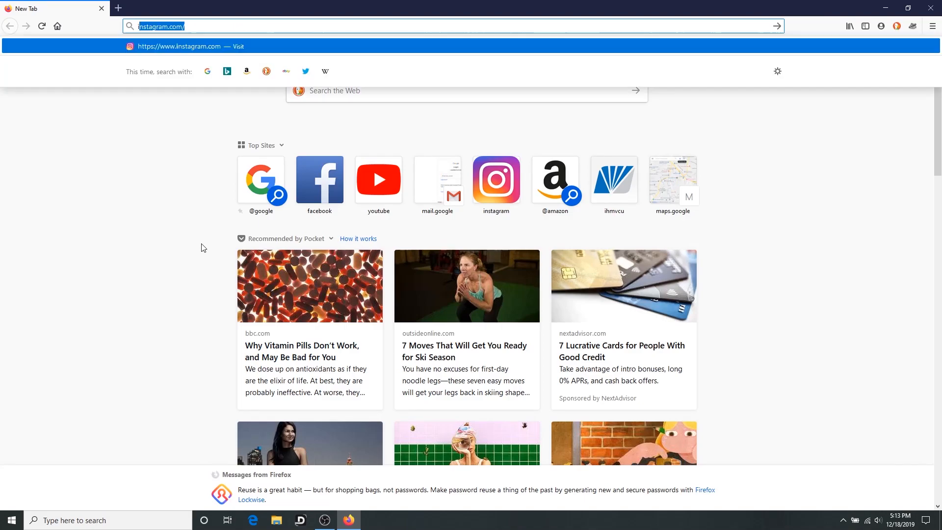
Search for 'ipxwrapper' and go to the IPXWrapper page on Solemn's site
text(ipx)
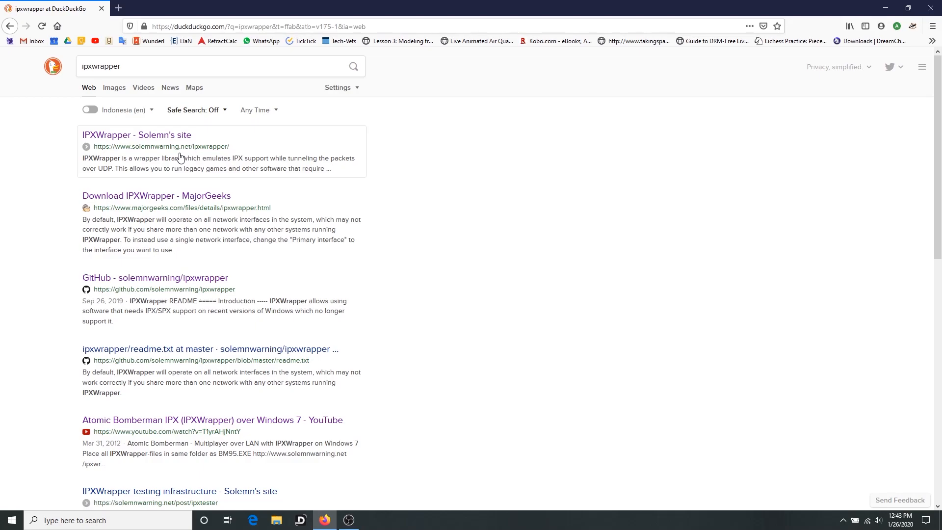
mouse_move(148, 159)
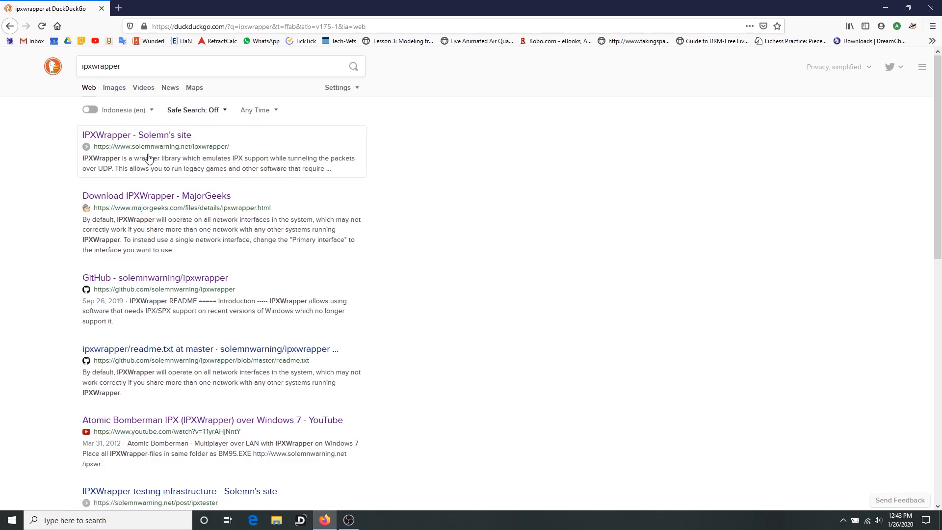
mouse_move(160, 146)
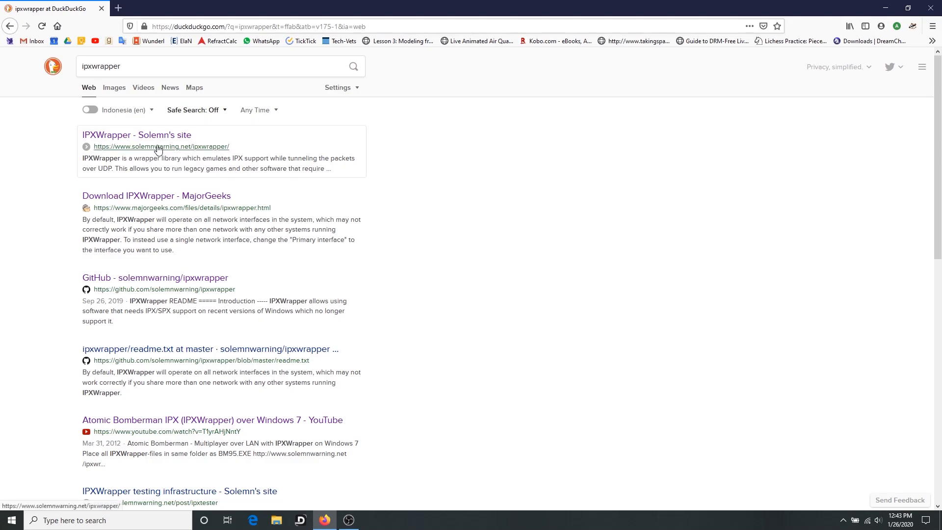
click(136, 134)
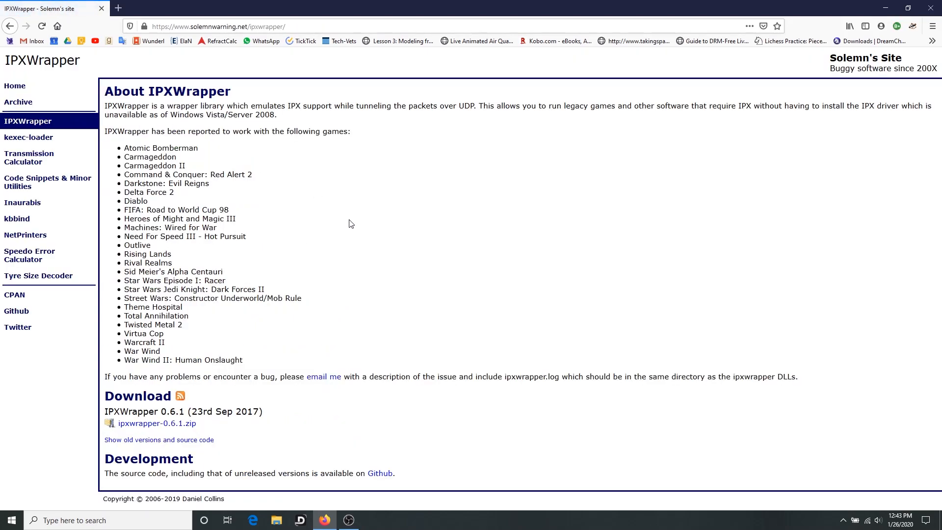
mouse_move(347, 229)
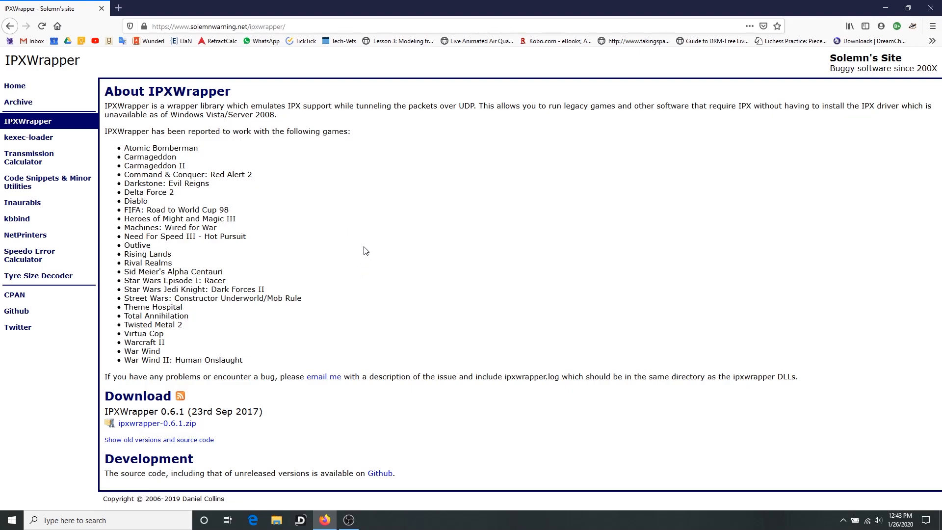
mouse_move(170, 379)
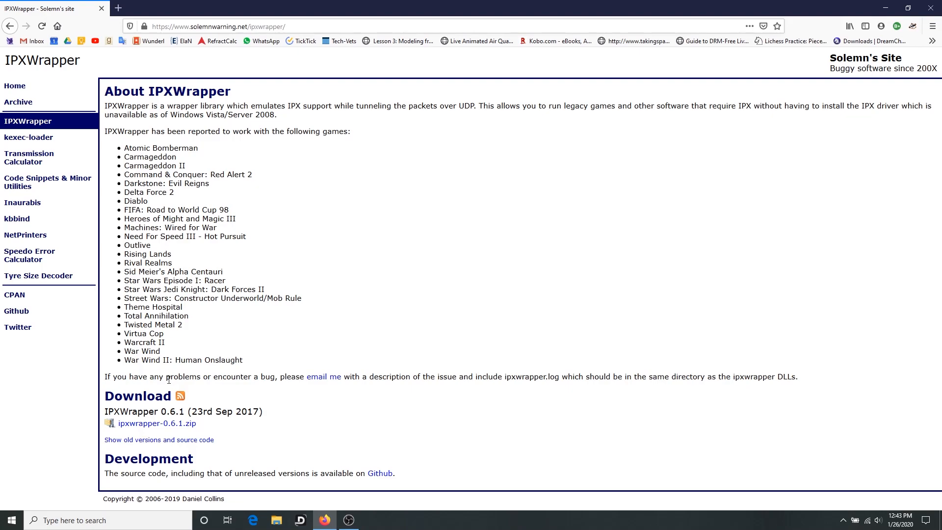
mouse_move(255, 344)
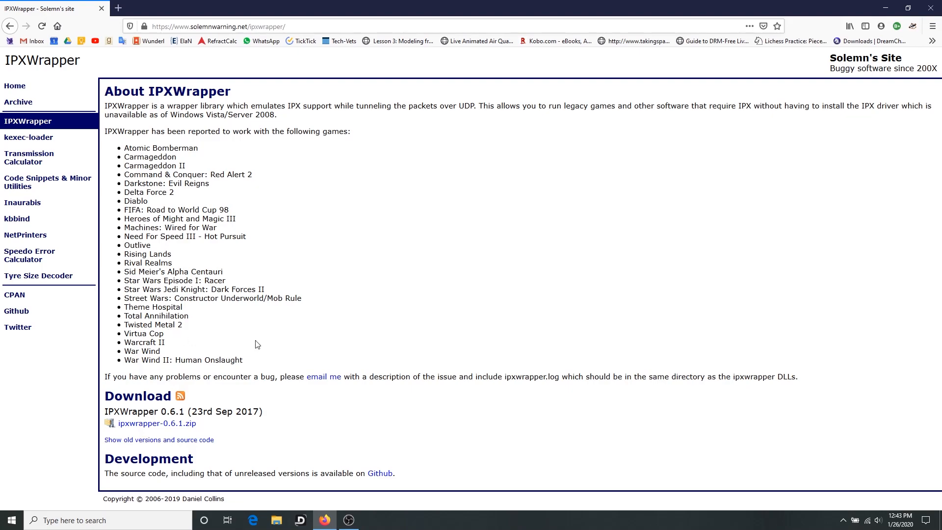
mouse_move(252, 325)
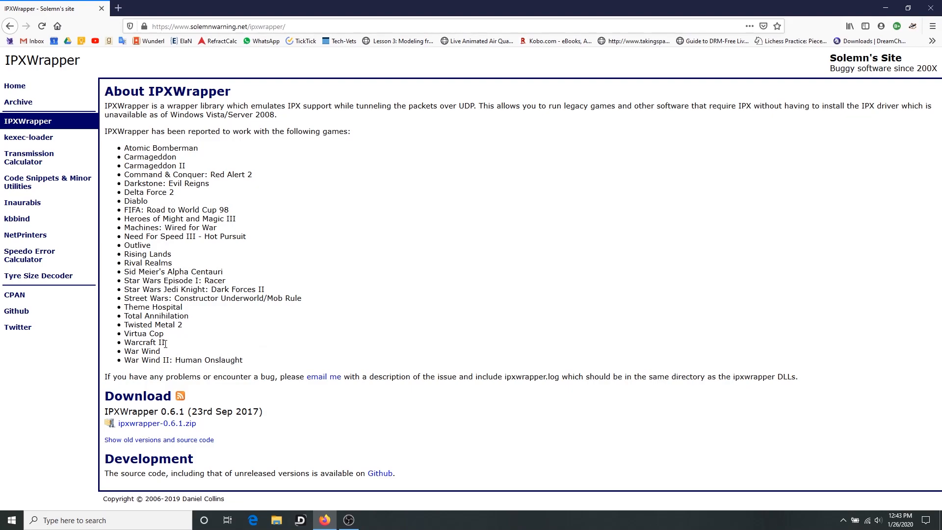
mouse_move(168, 350)
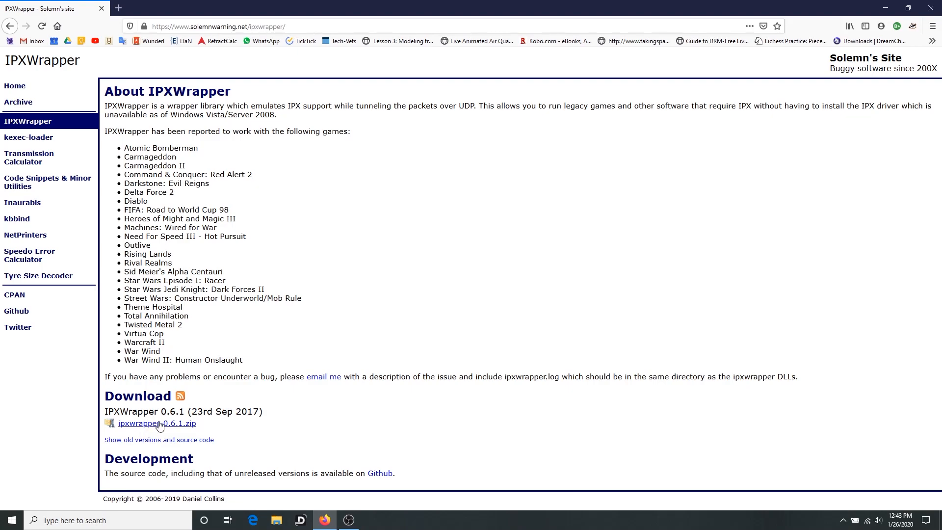
Start downloading ipxwrapper-0.6.1.zip from the Download section
click(156, 424)
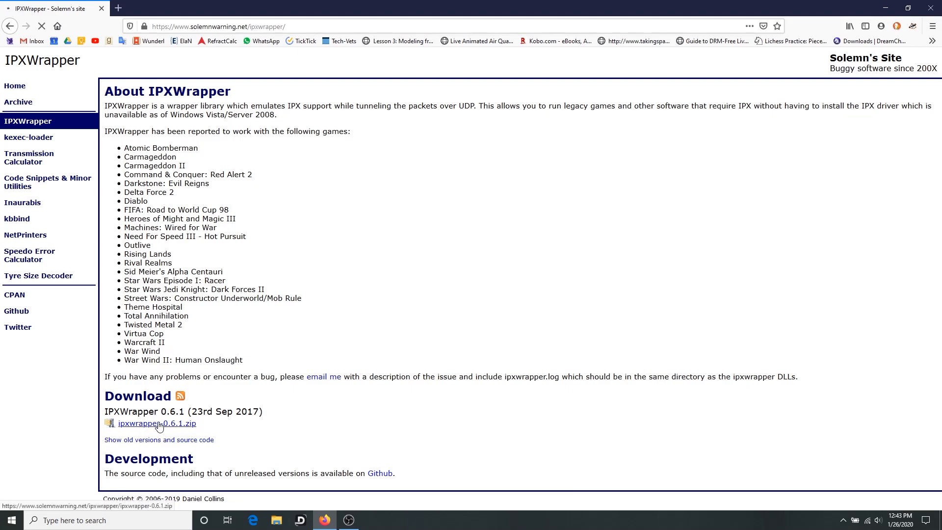
Choose Save File for ipxwrapper-0.6.1.zip and confirm the download
click(156, 423)
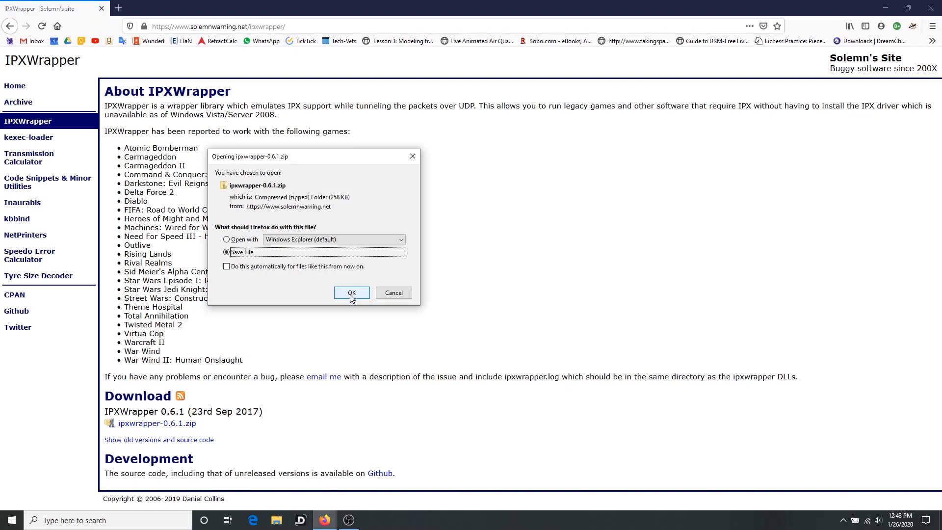
click(351, 292)
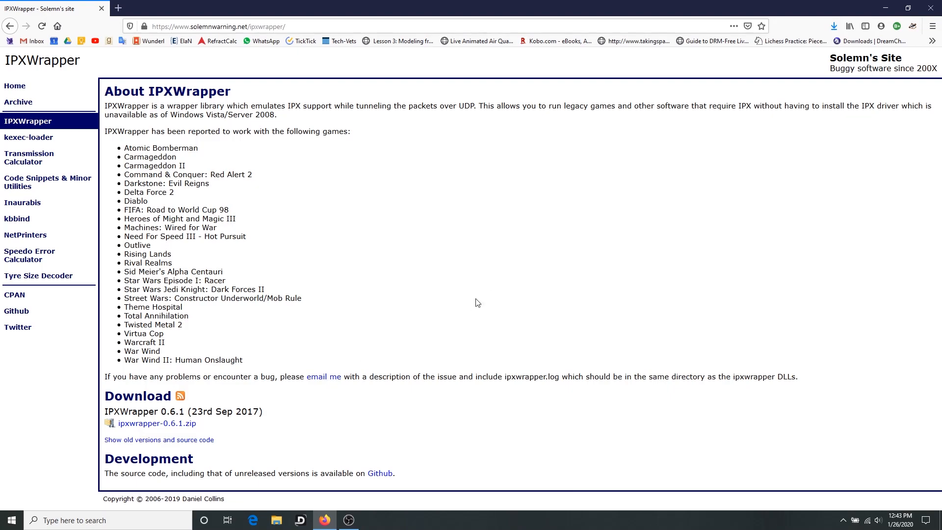
mouse_move(261, 373)
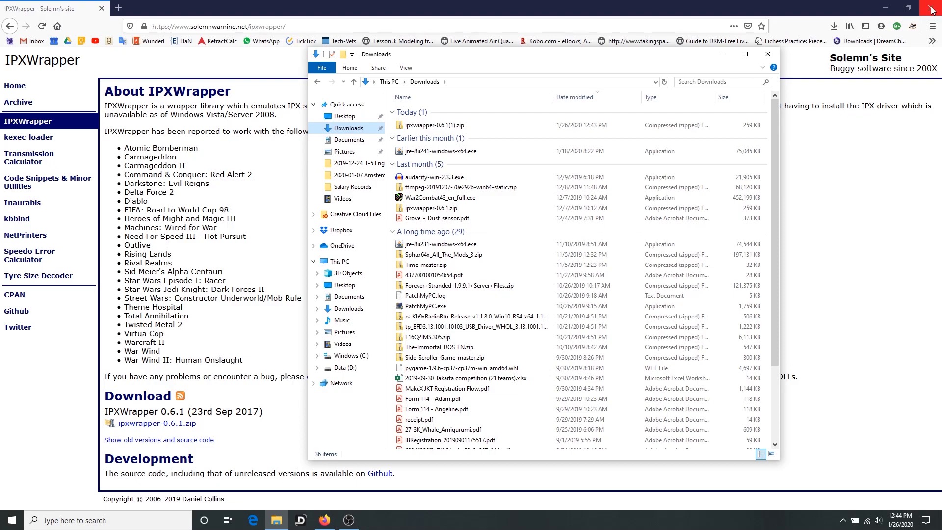
Close the browser, remove ipxwrapper-0.6.1(1).zip and browse into the ipxwrapper-0.6.1 folder inside the archive
click(935, 7)
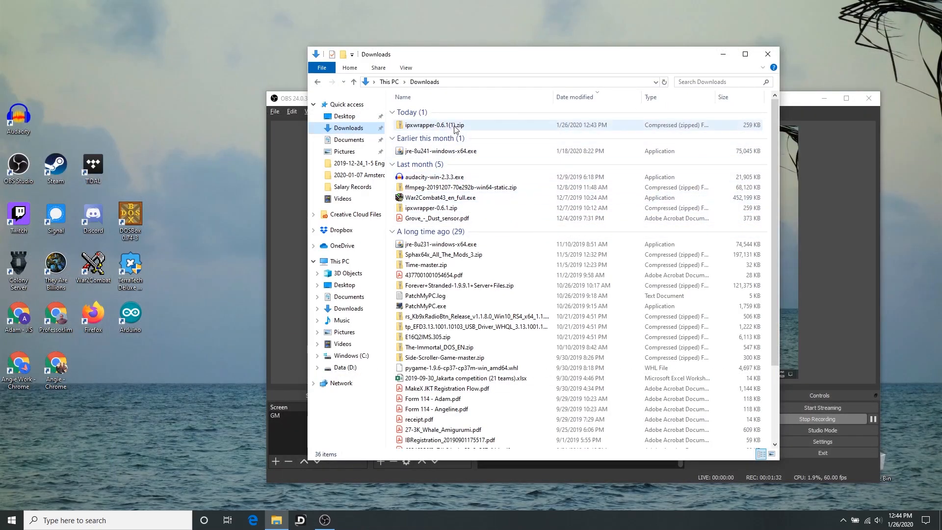
click(439, 207)
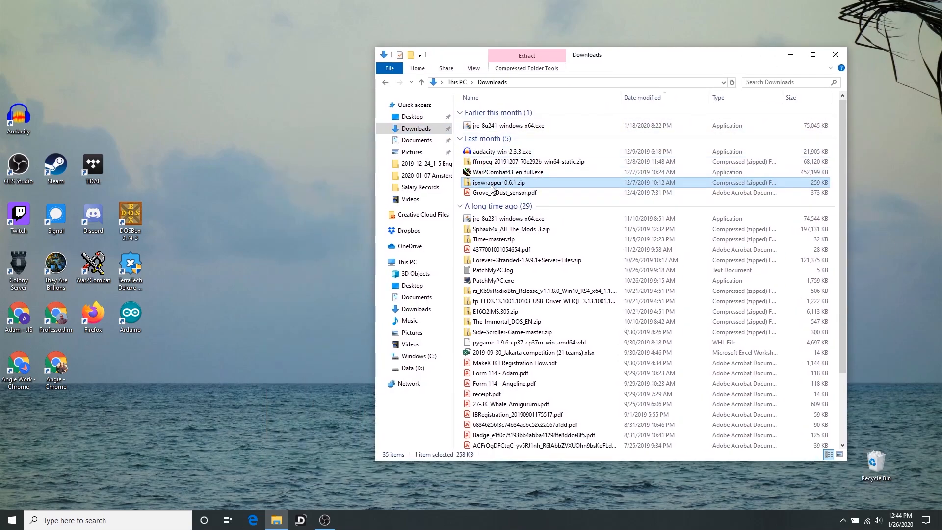
mouse_move(498, 182)
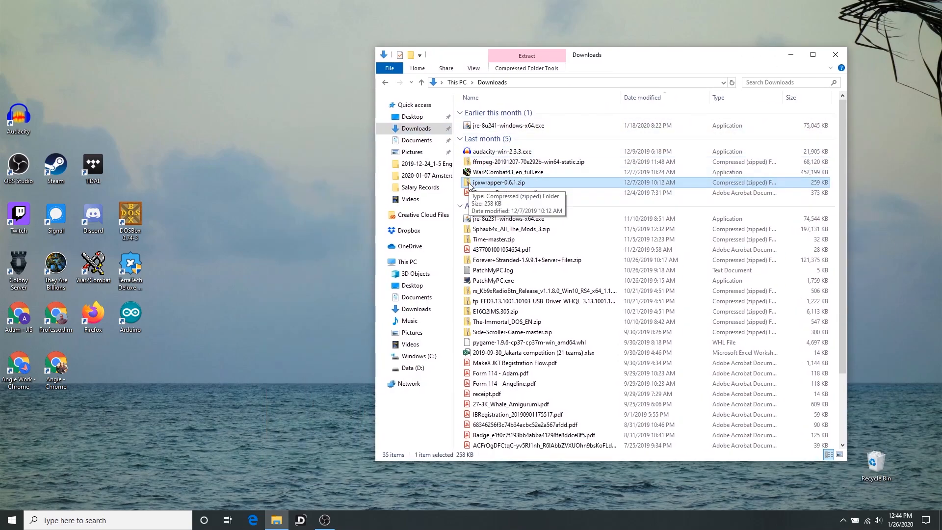
double_click(499, 182)
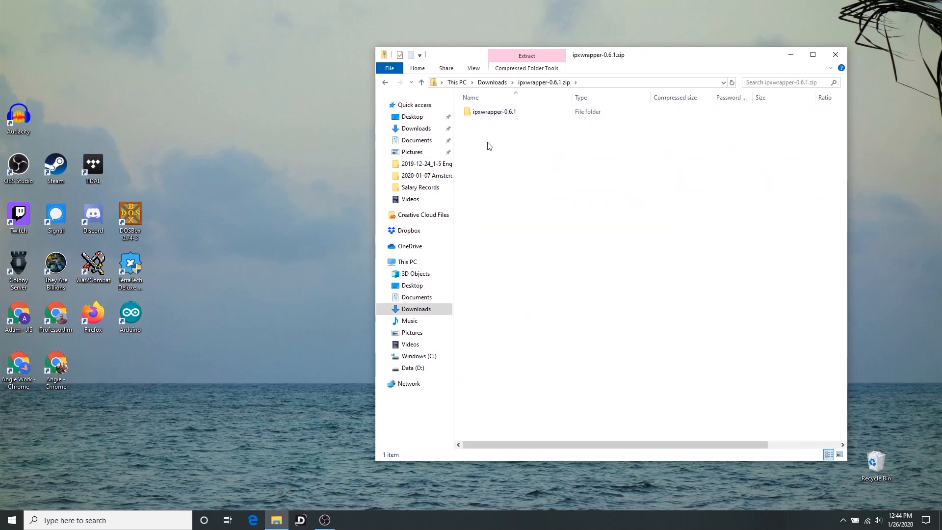
double_click(494, 112)
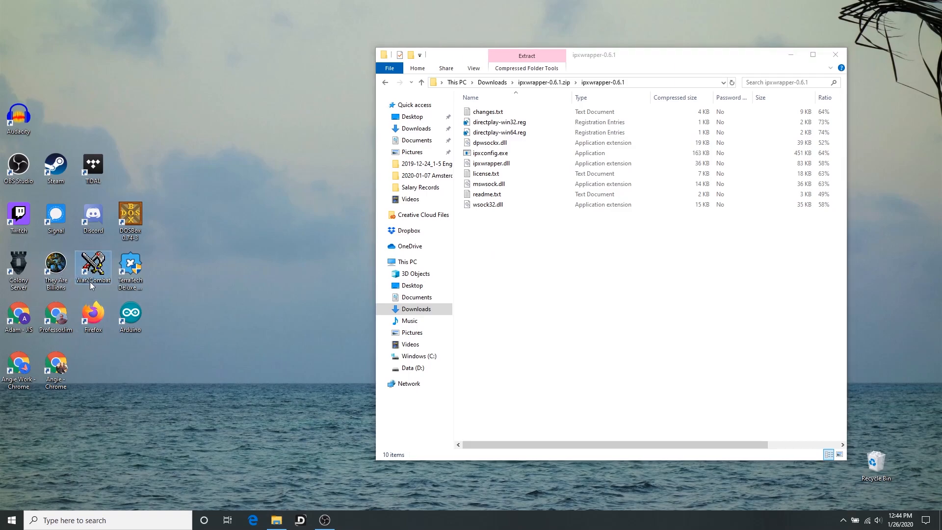
mouse_move(93, 267)
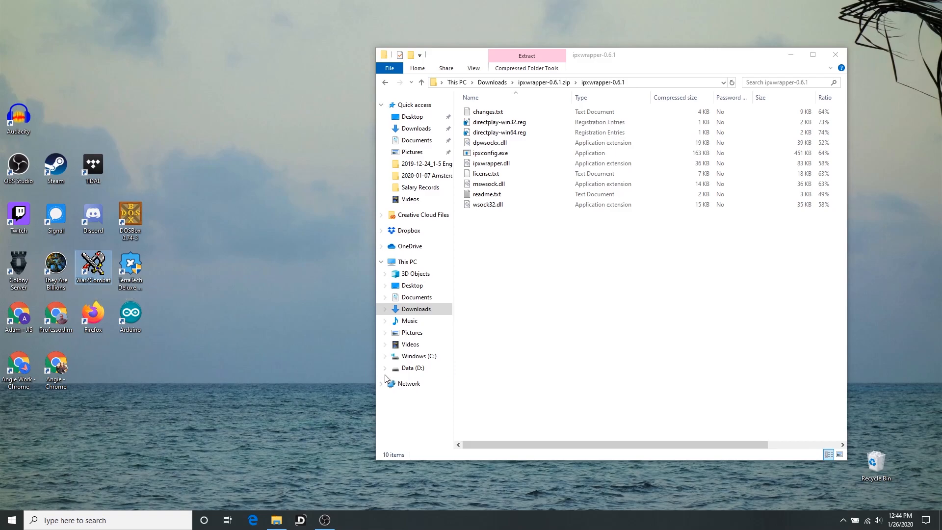
click(419, 356)
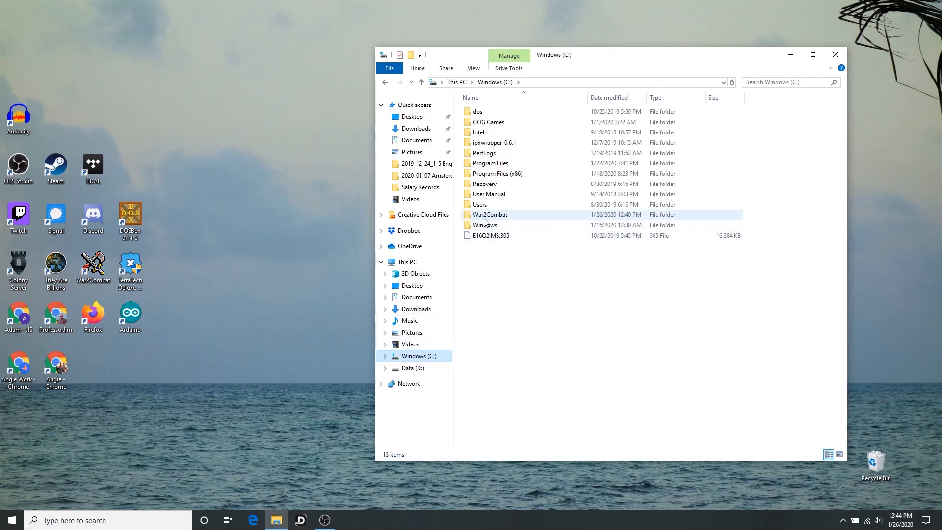
double_click(489, 214)
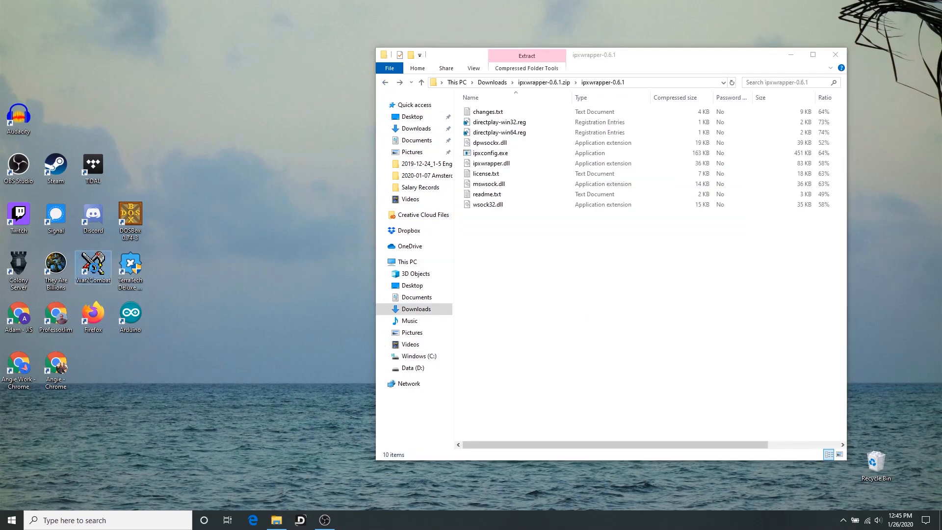
From the War2Combat shortcut's Properties, open the folder where the game is installed
right_click(93, 267)
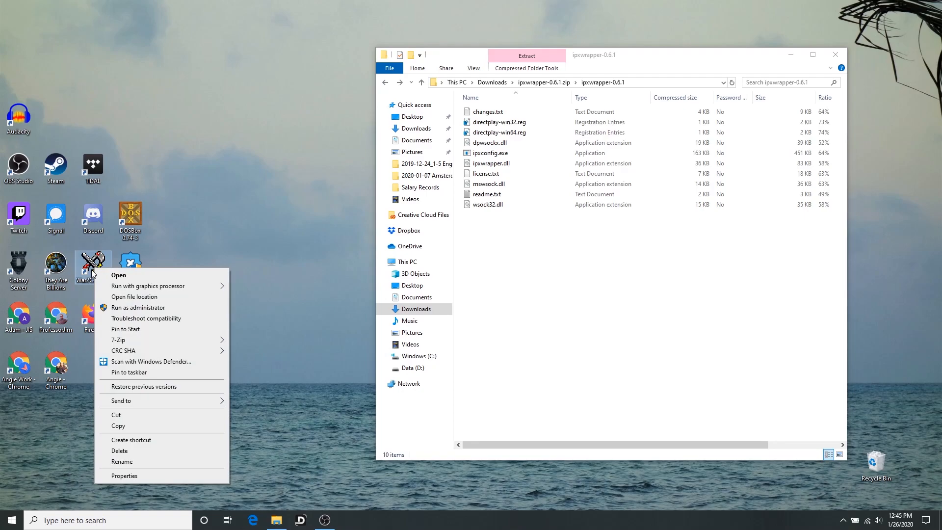
mouse_move(123, 476)
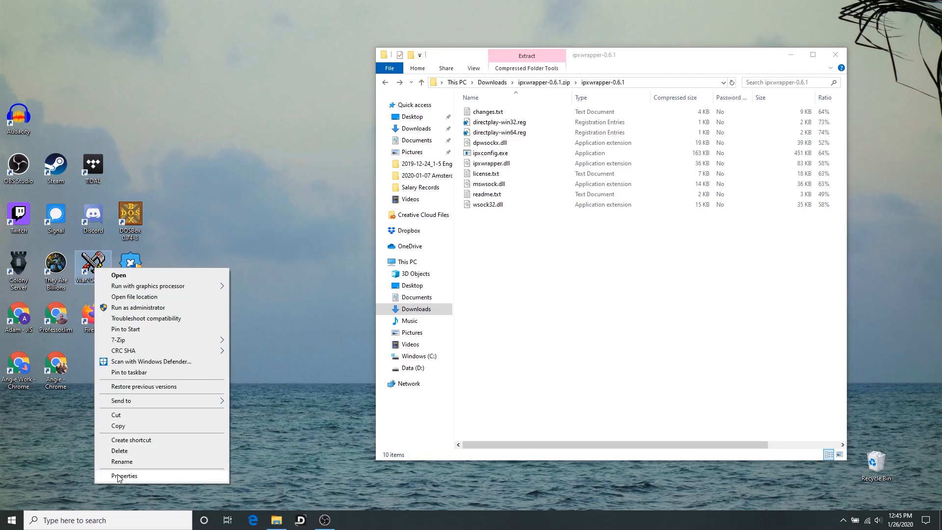
click(123, 475)
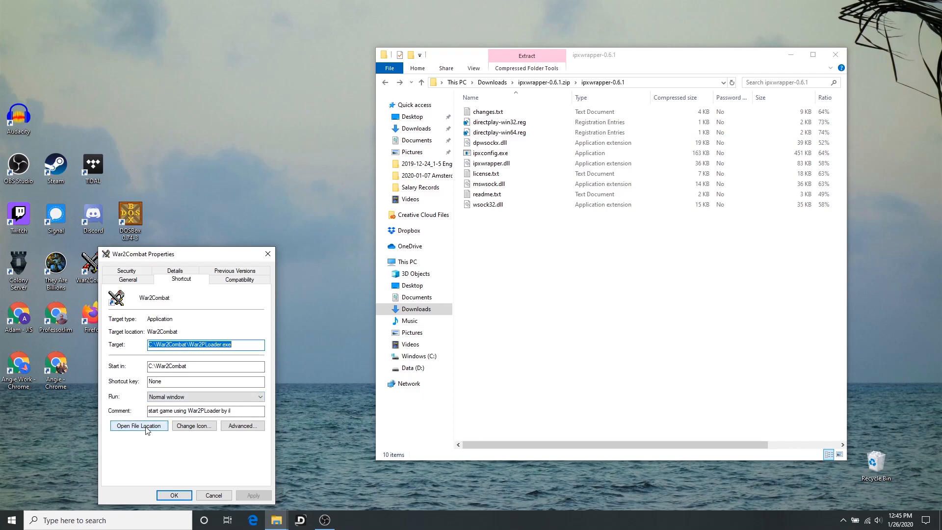
click(139, 425)
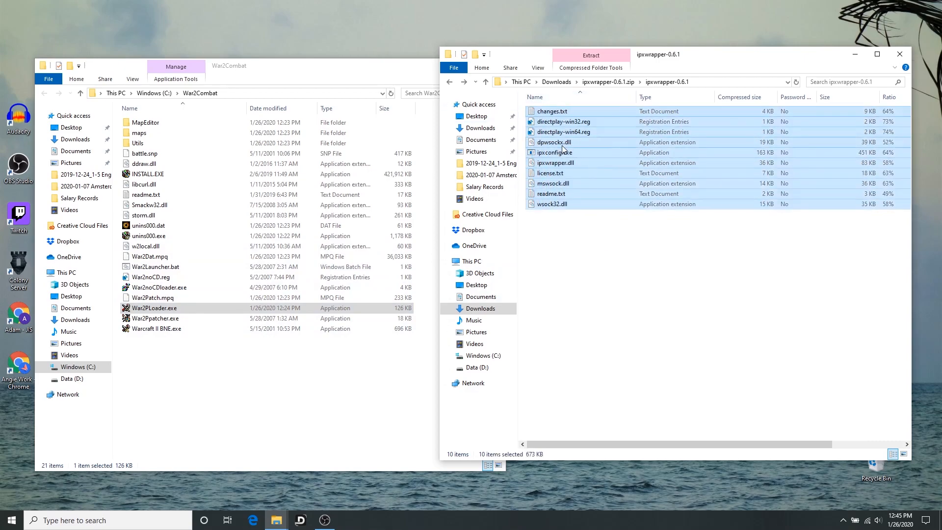
Copy all ten IPXWrapper files into C:\War2Combat, replacing the existing readme.txt
click(599, 238)
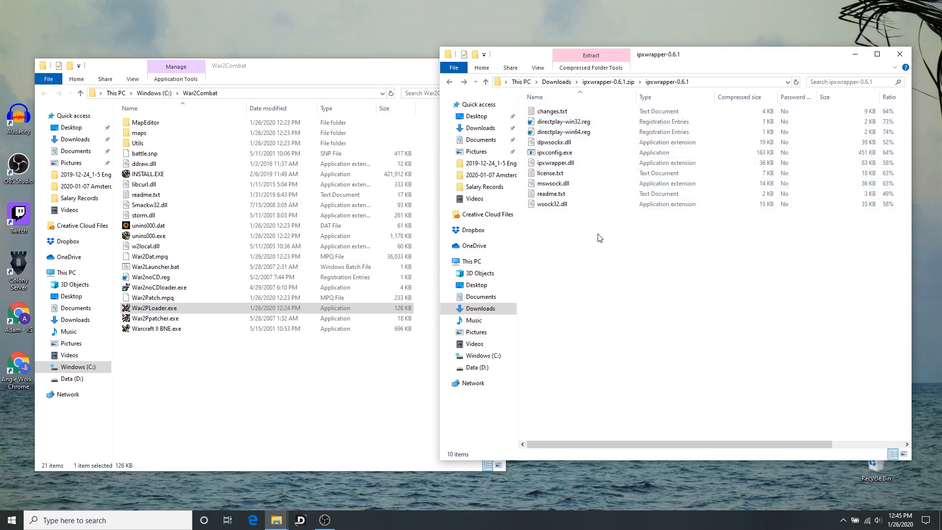
key(ctrl+a)
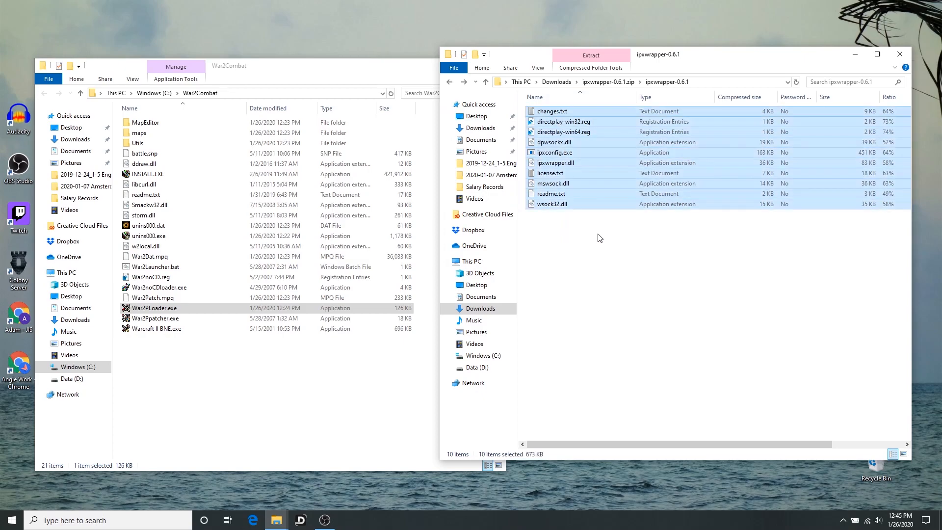
click(623, 267)
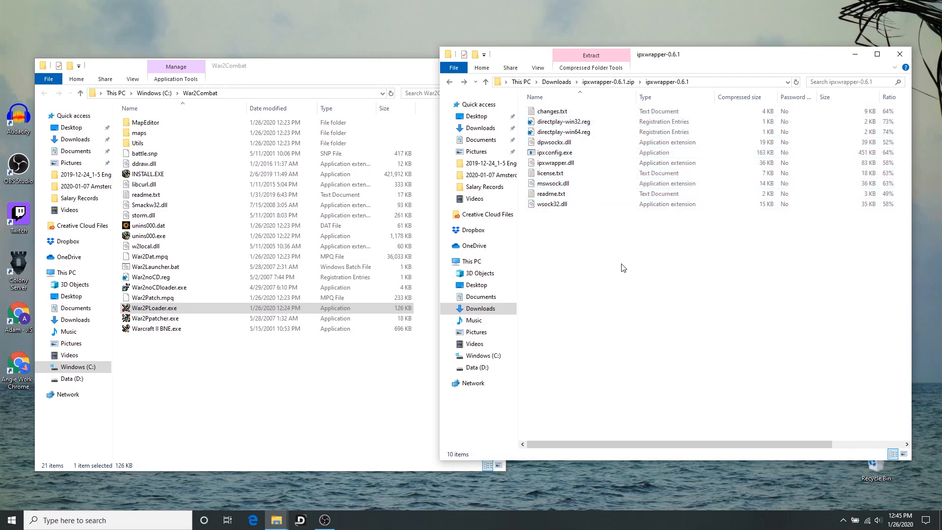
key(ctrl+a)
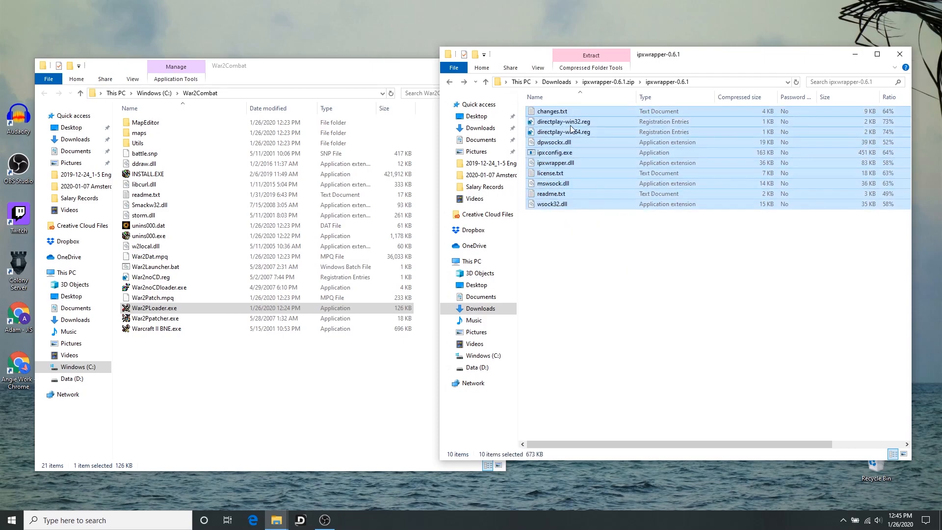
drag(571, 130, 177, 354)
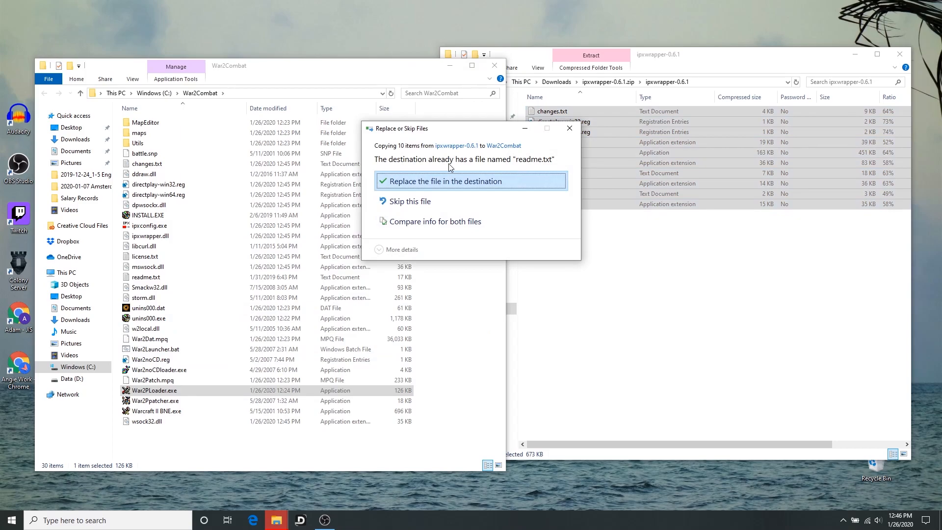
click(443, 180)
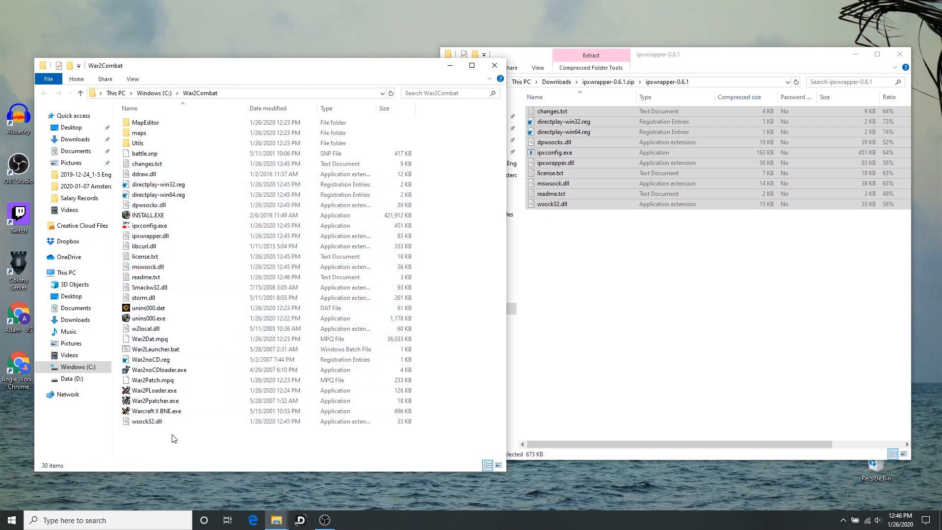
Check the copied ipxconfig.exe in C:\War2Combat and close the archive window
click(145, 256)
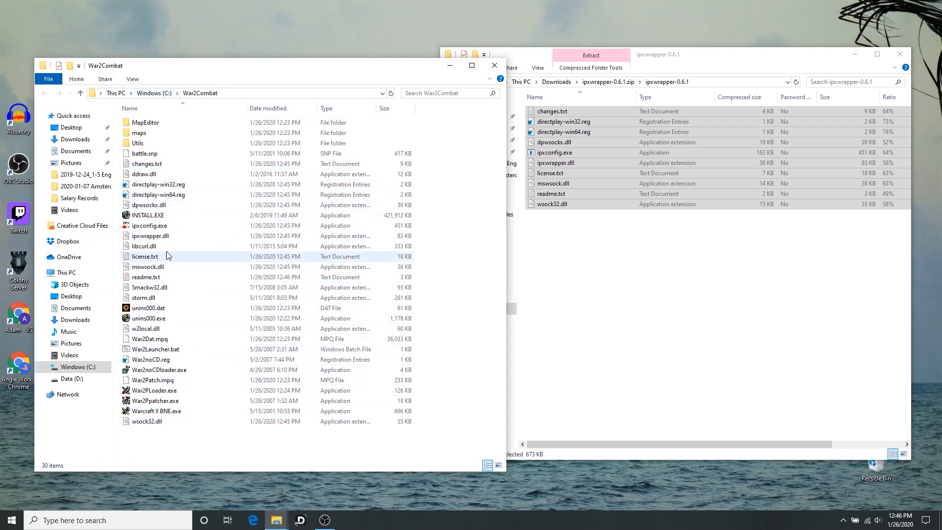
click(148, 226)
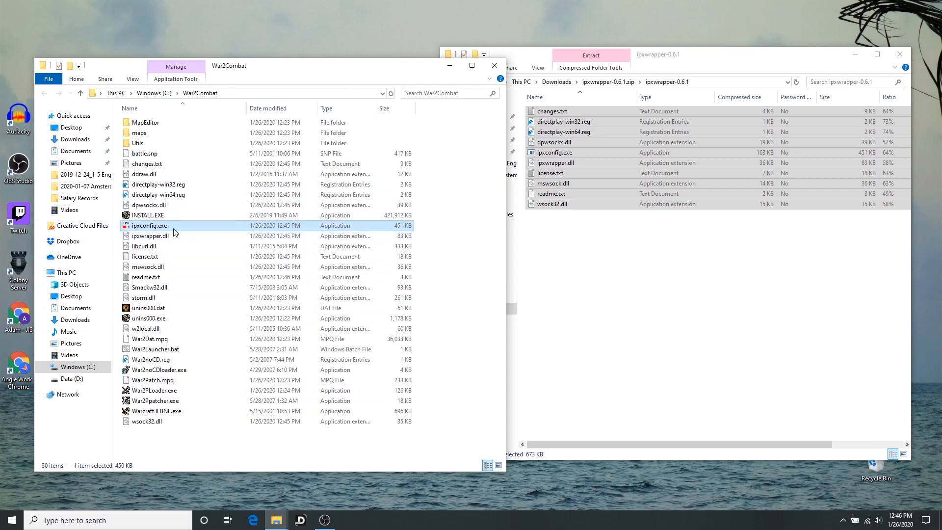
click(900, 54)
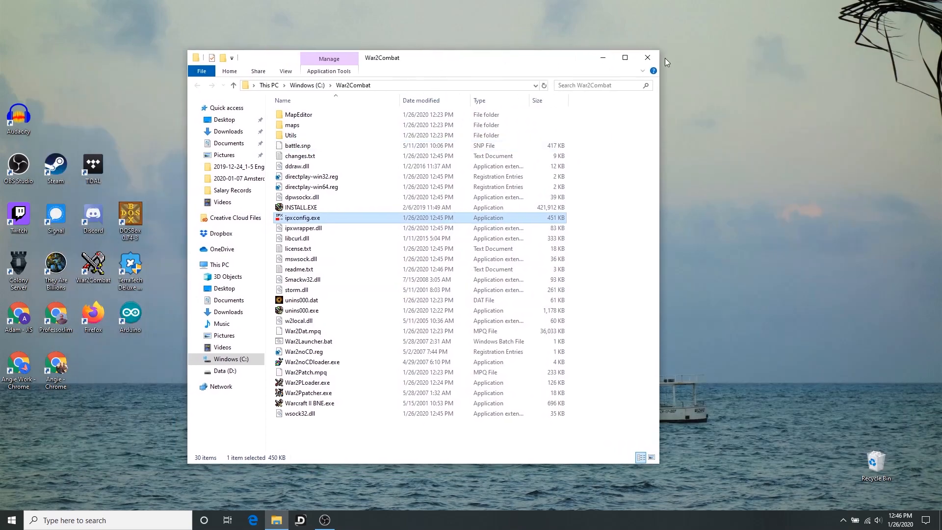
Close the War2Combat folder and launch the game from its desktop shortcut
click(647, 57)
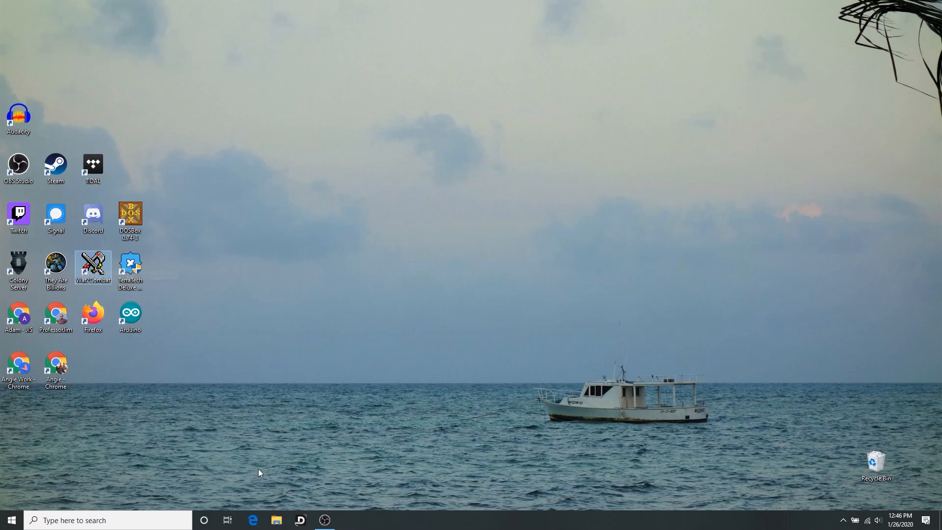
mouse_move(93, 267)
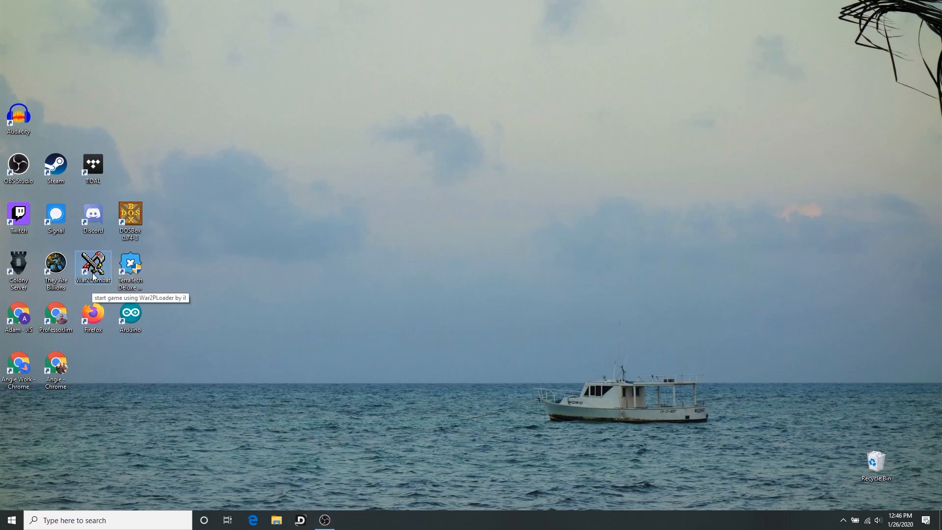
double_click(92, 266)
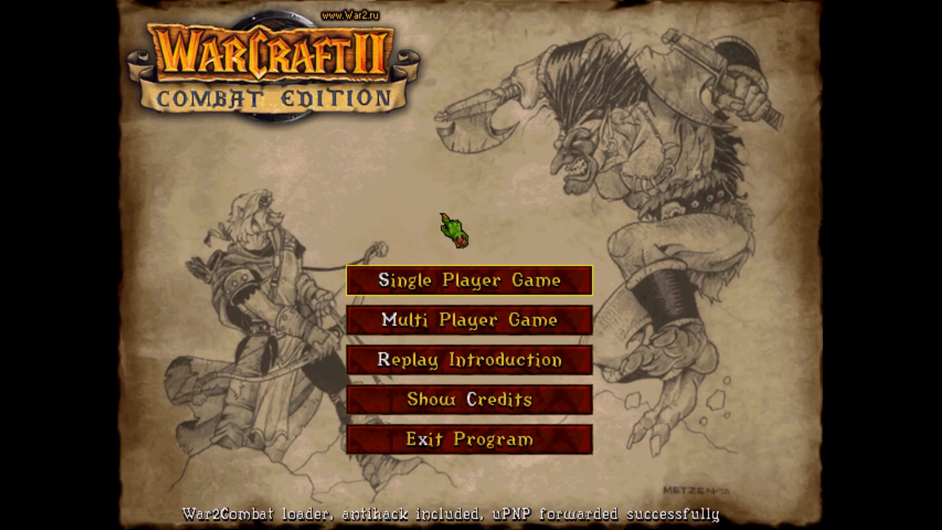
mouse_move(427, 322)
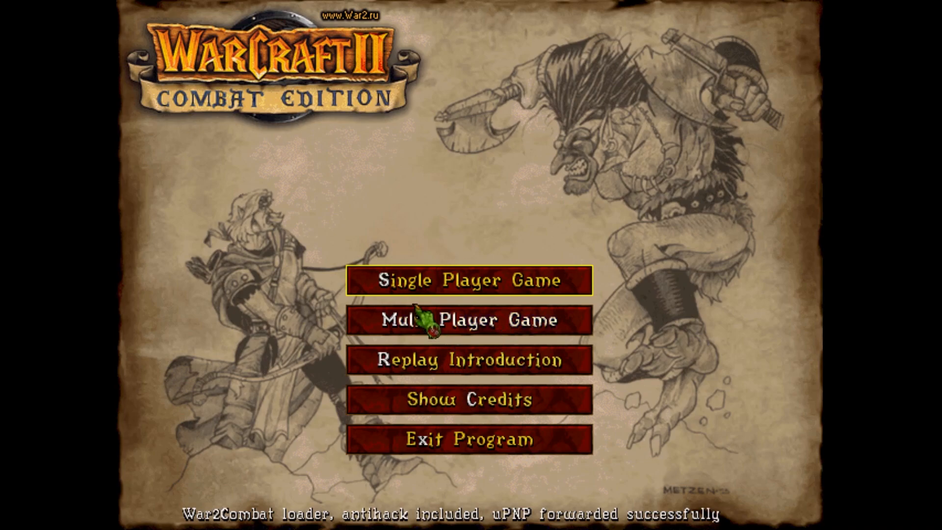
Connect to a Multi Player Game over IPX network and confirm the player name
click(469, 319)
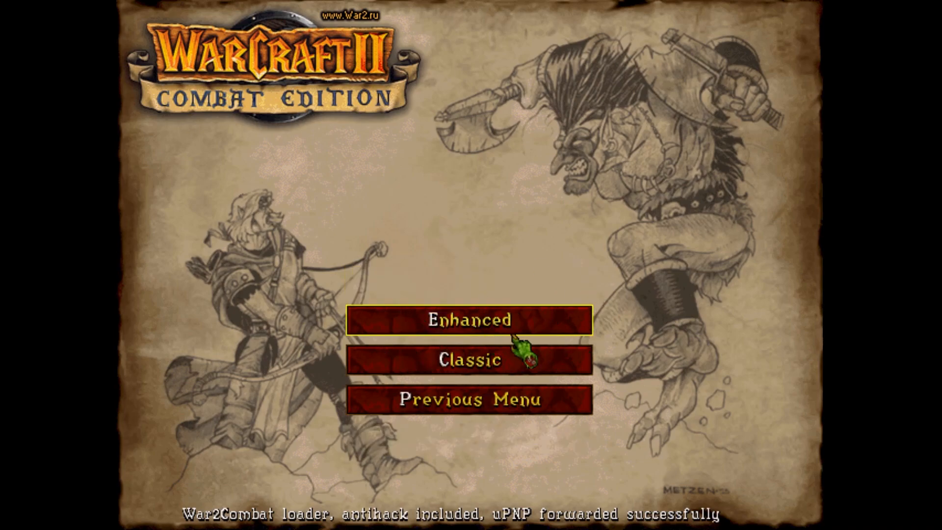
click(470, 319)
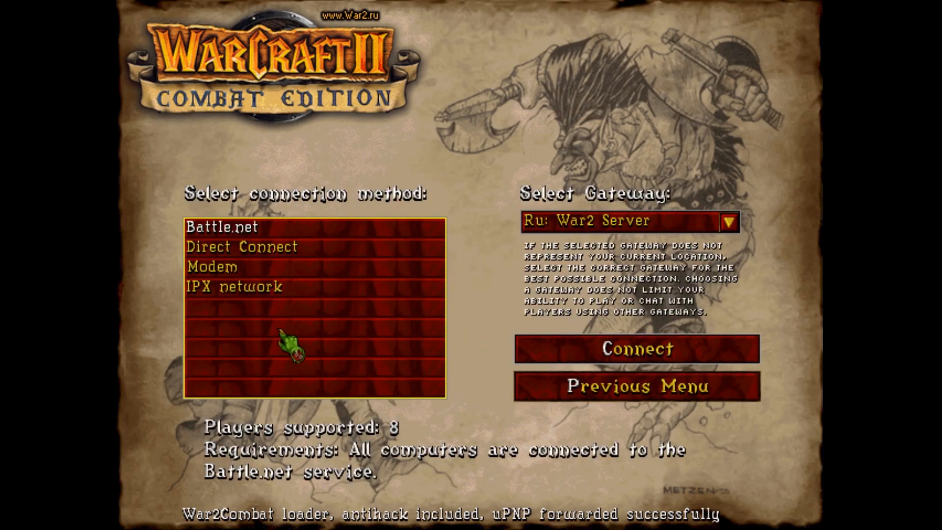
click(235, 285)
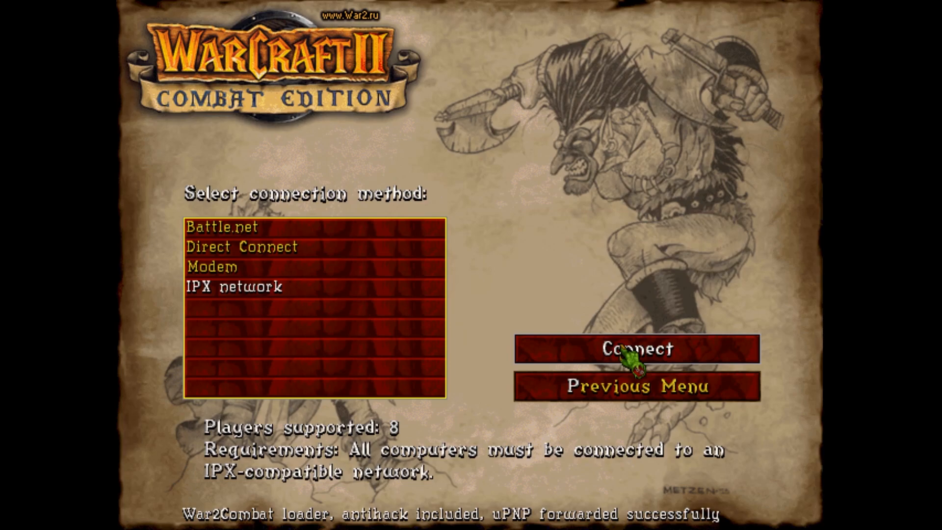
click(637, 348)
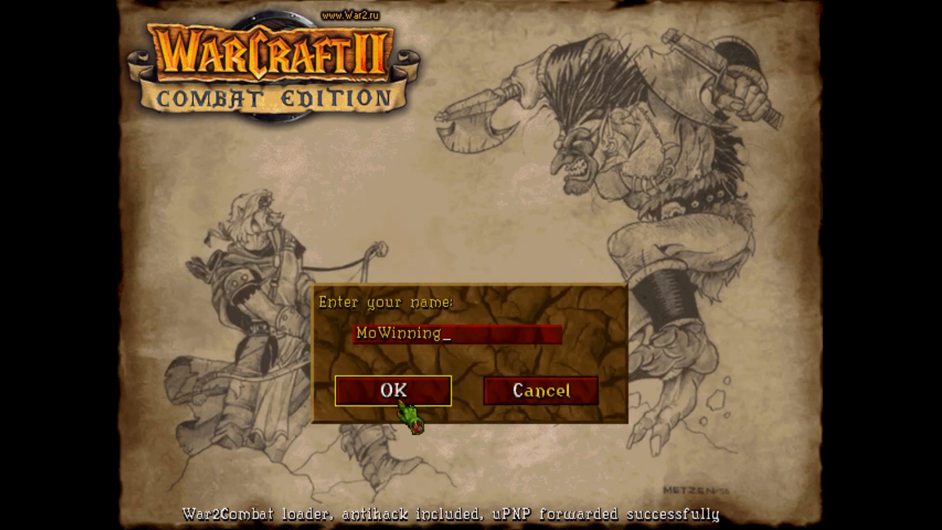
click(393, 389)
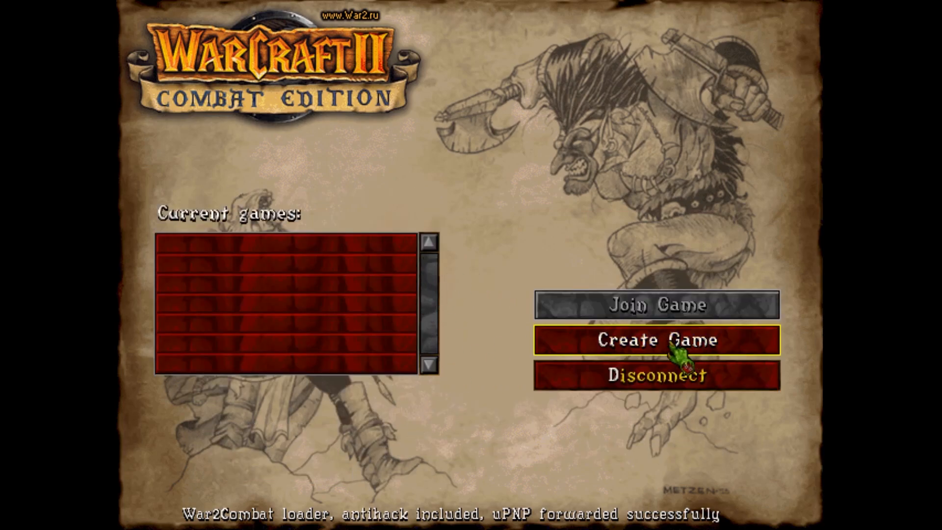
Create a new network game, then cancel it back to the games lobby
click(656, 341)
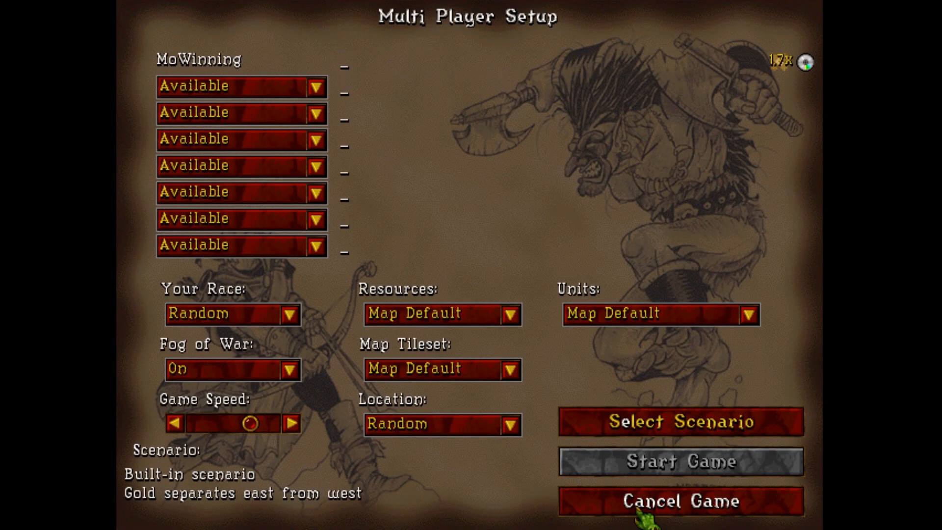
click(680, 501)
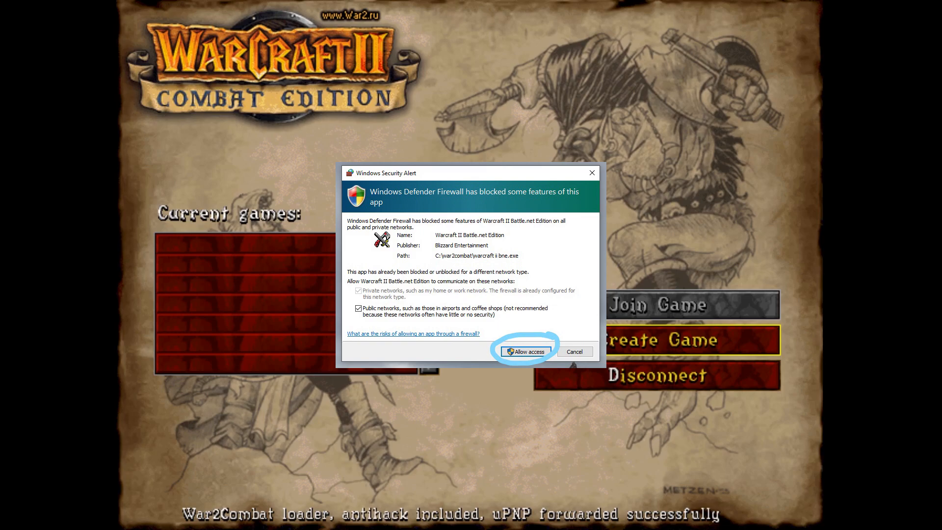
Allow the game through Windows Firewall and create a new IPX game as MoWinning
click(526, 352)
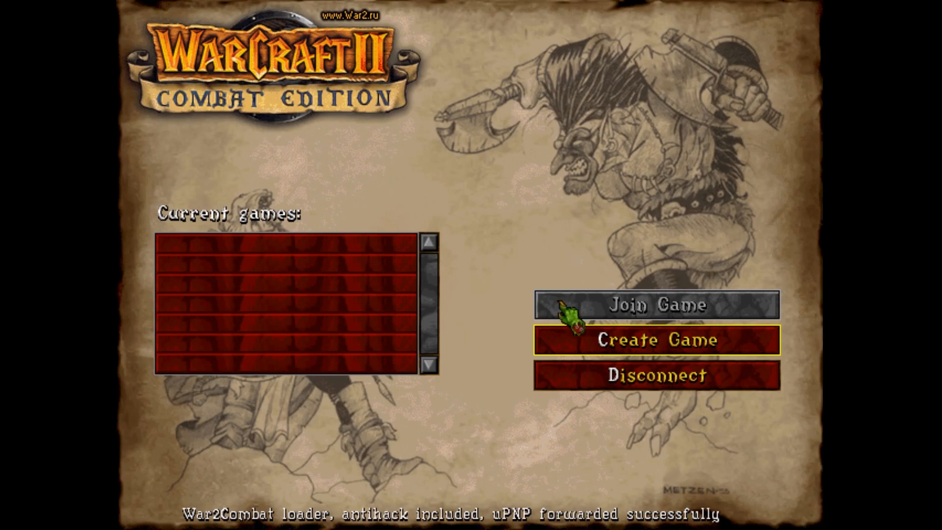
mouse_move(580, 430)
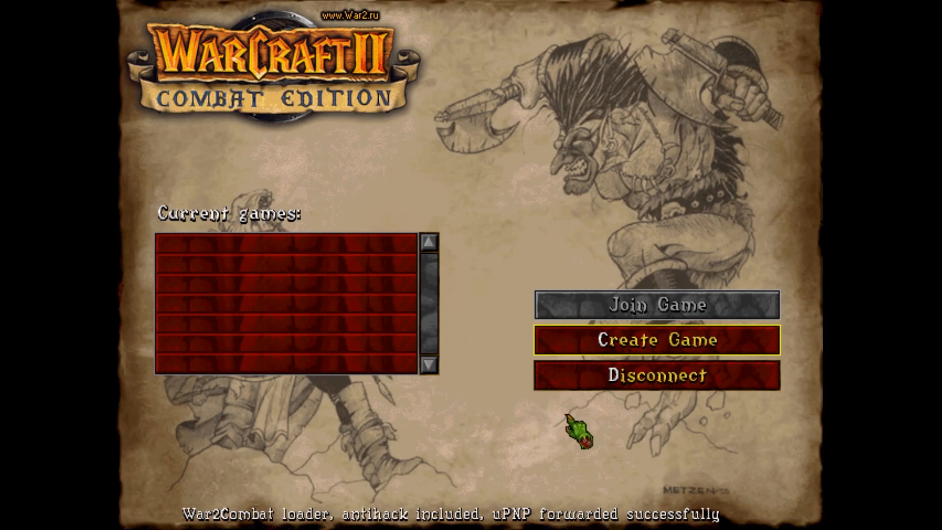
click(656, 340)
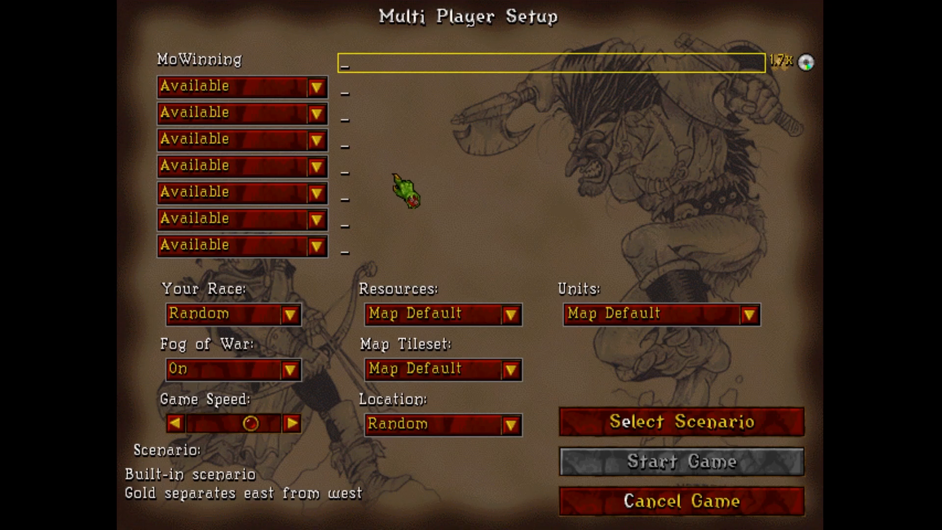
mouse_move(401, 162)
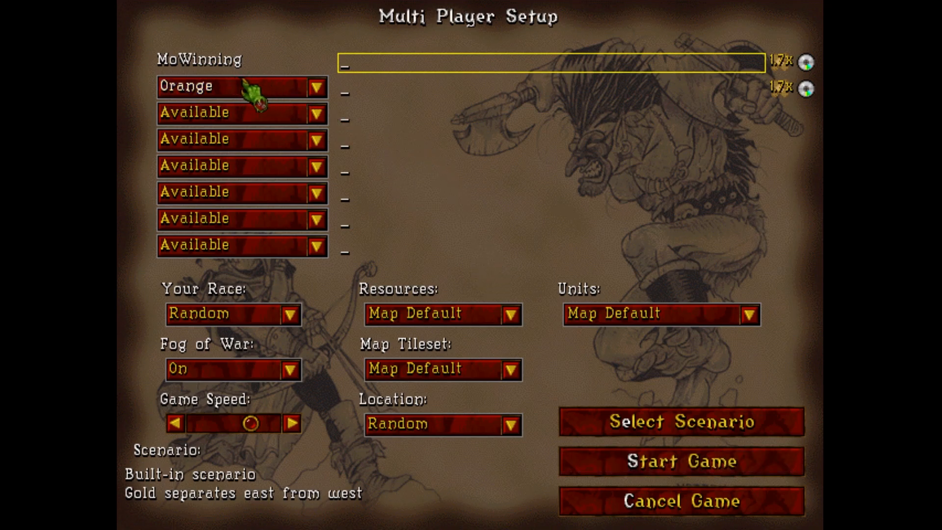
mouse_move(288, 114)
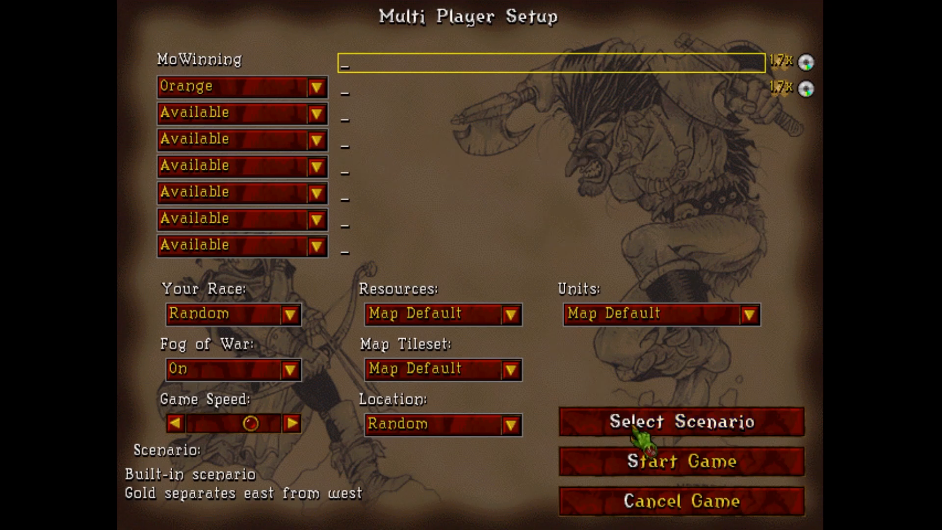
Choose the Rose Petal BNE scenario and start the match
click(681, 421)
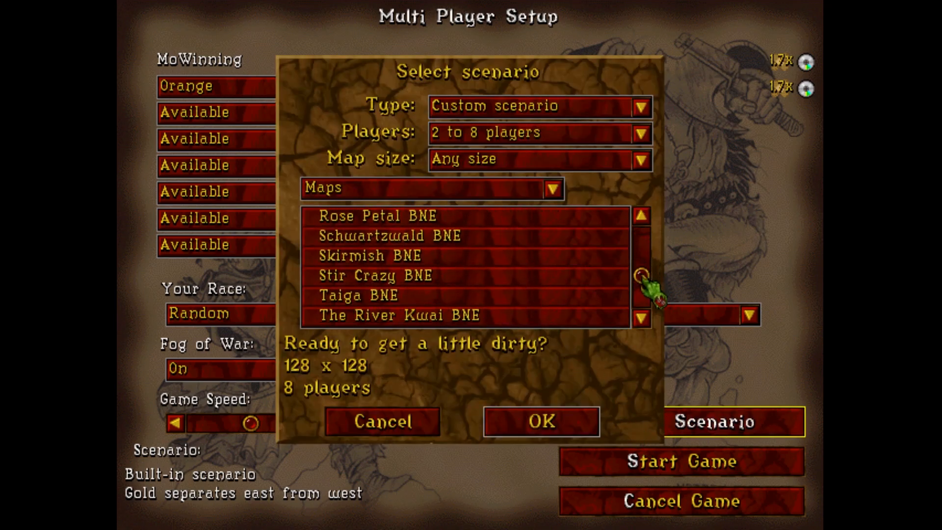
click(539, 421)
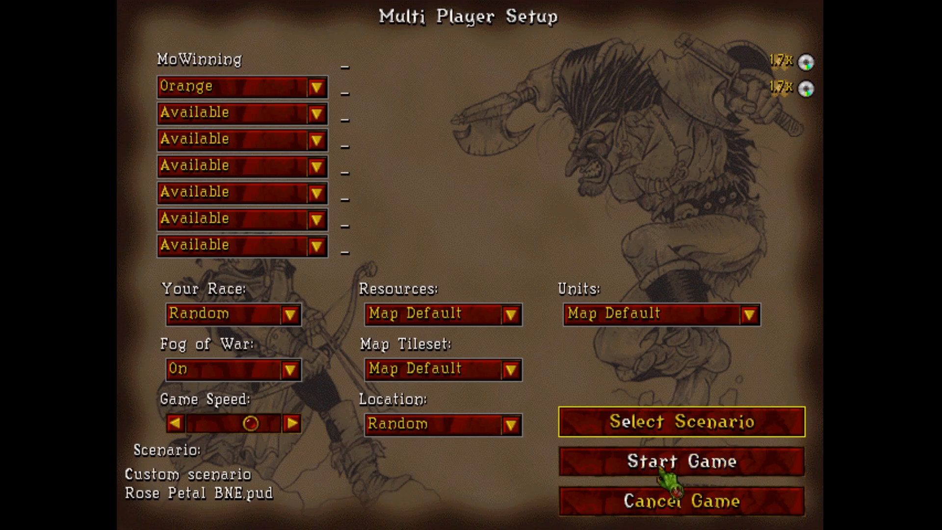
click(681, 461)
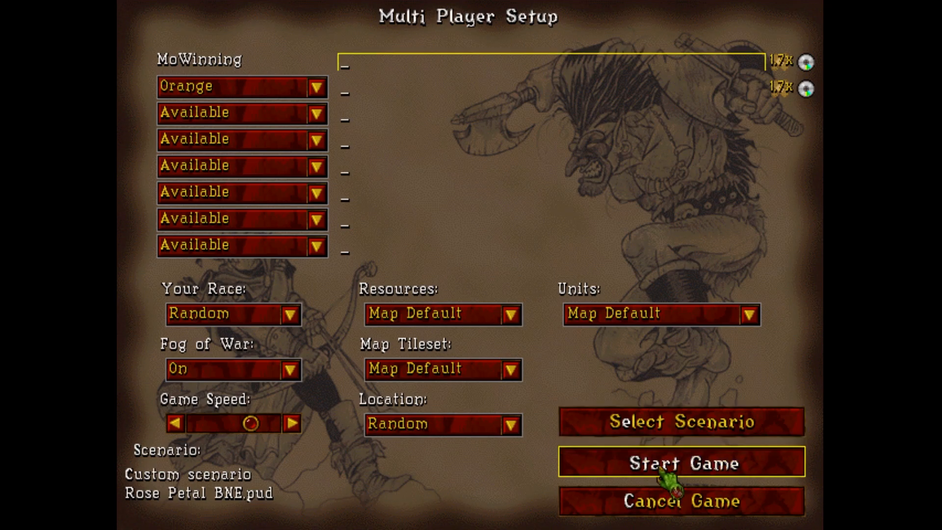
click(681, 463)
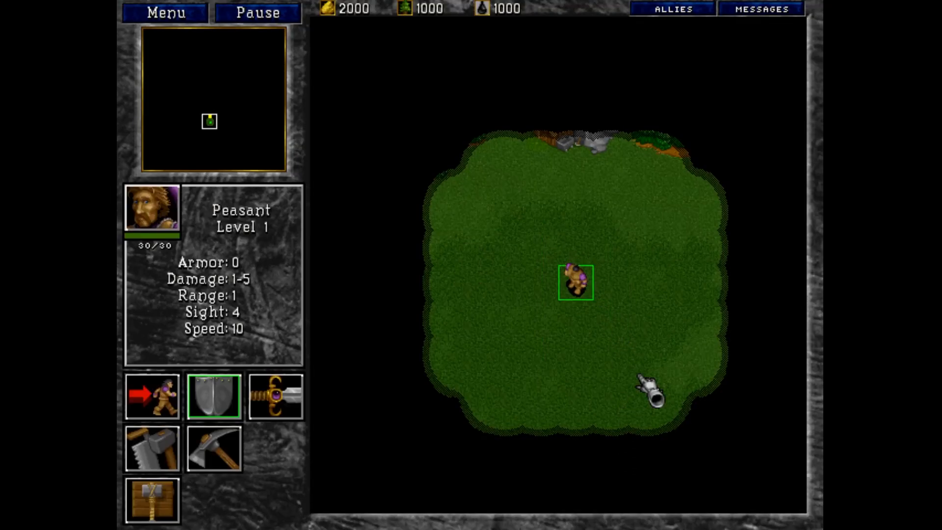